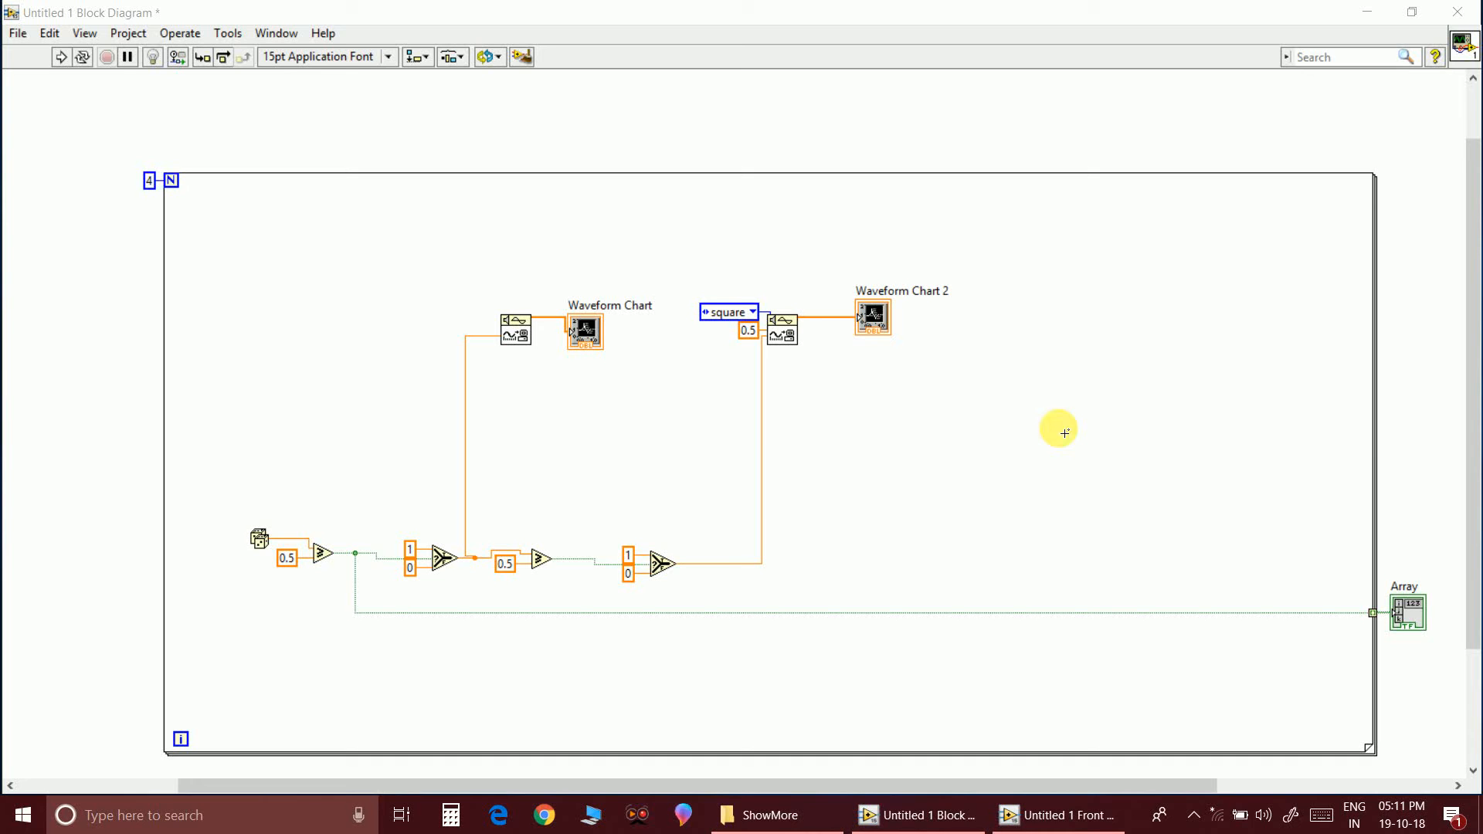
pyautogui.moveTo(1006, 414)
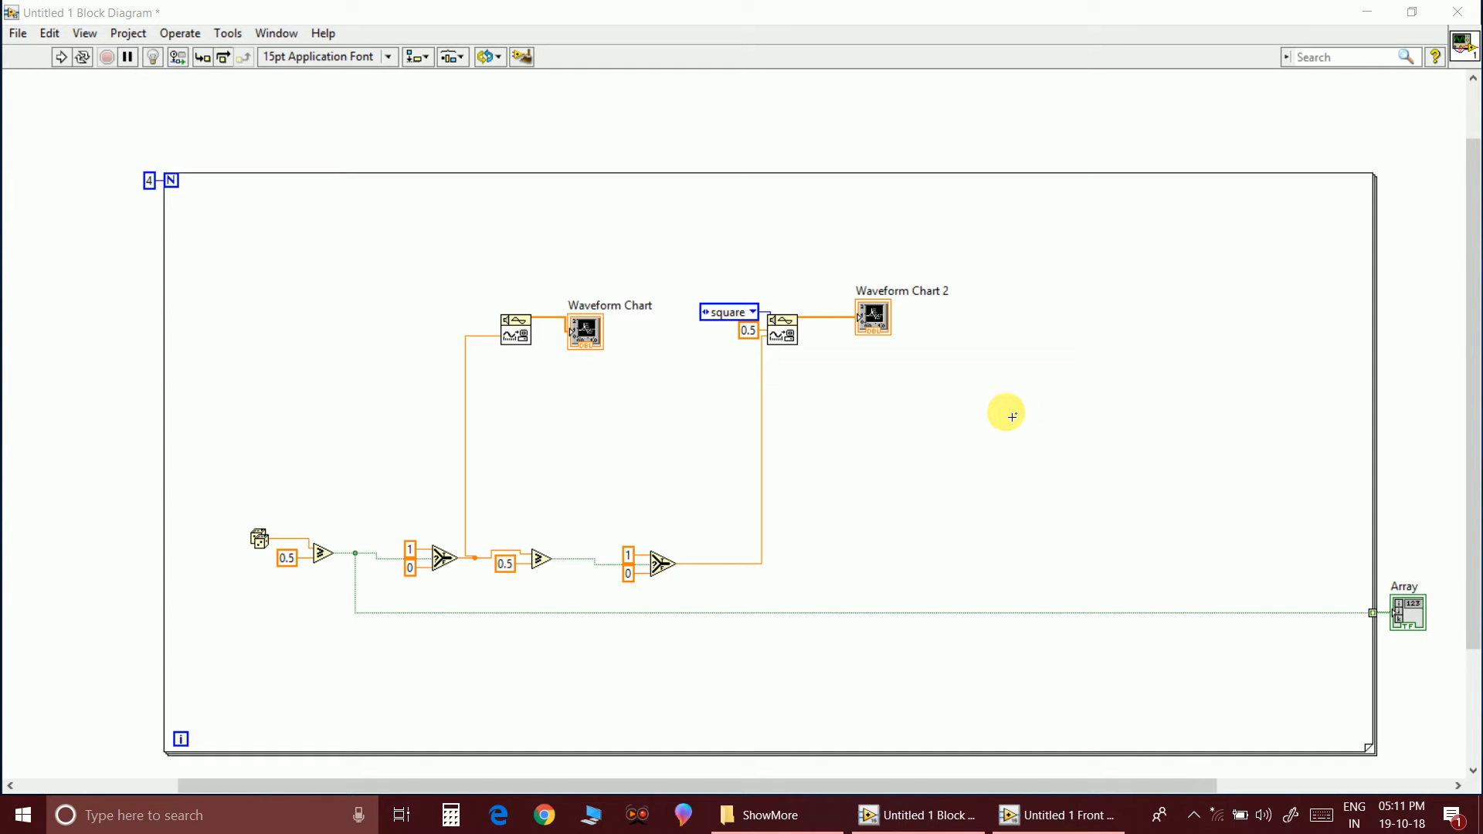
pyautogui.moveTo(953, 438)
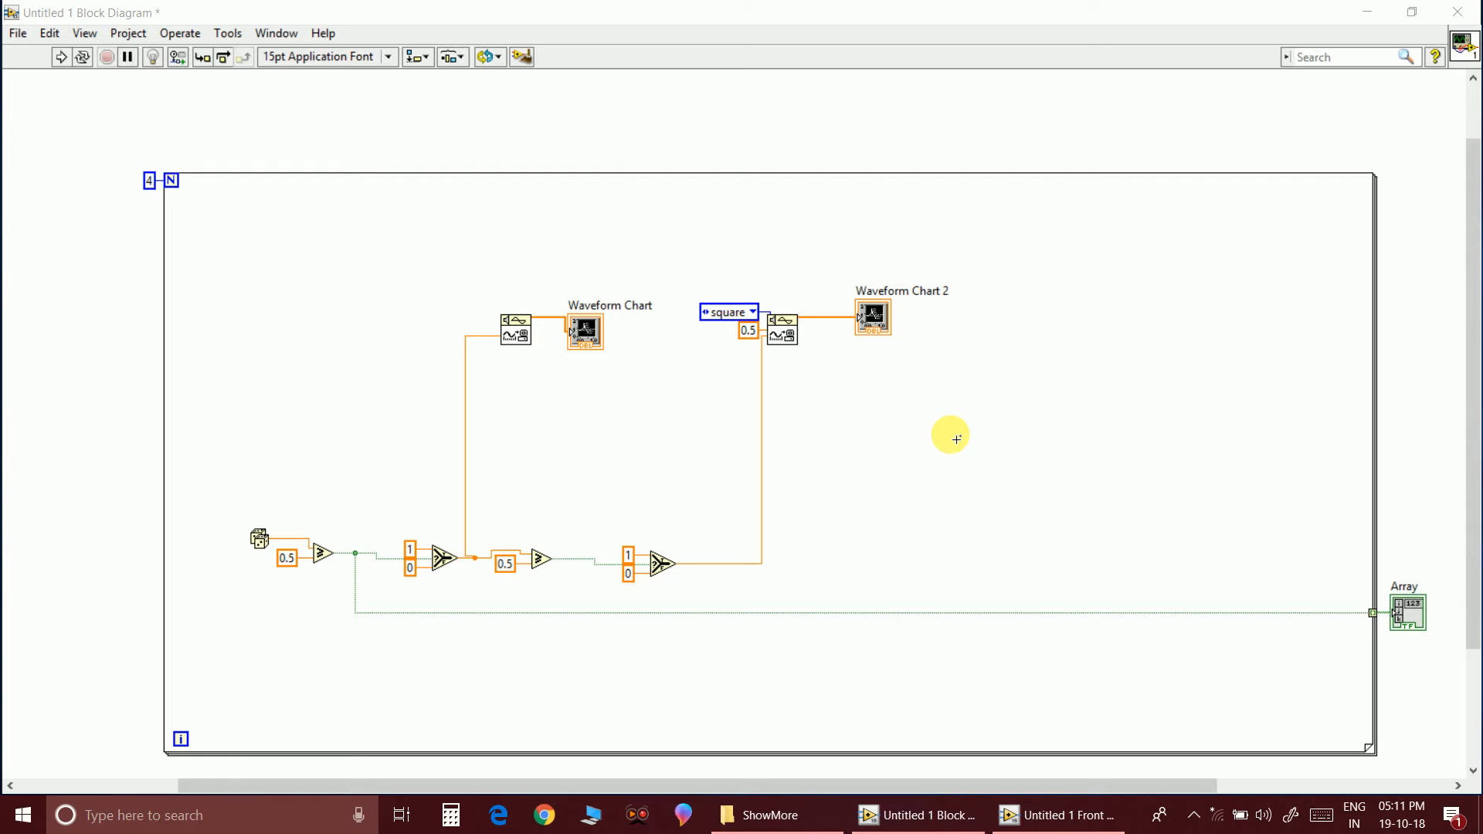
pyautogui.moveTo(410, 346)
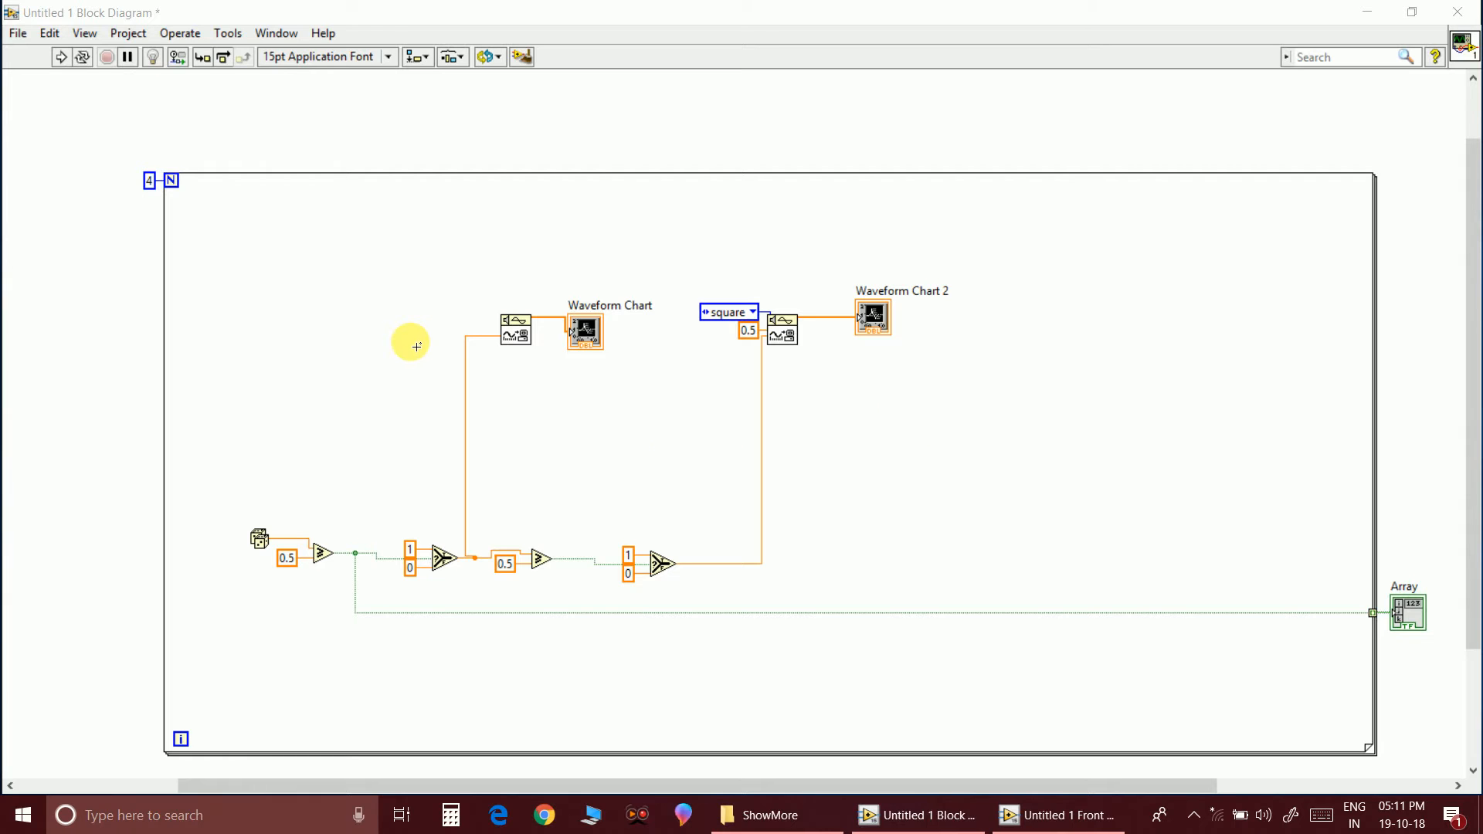
pyautogui.moveTo(368, 263)
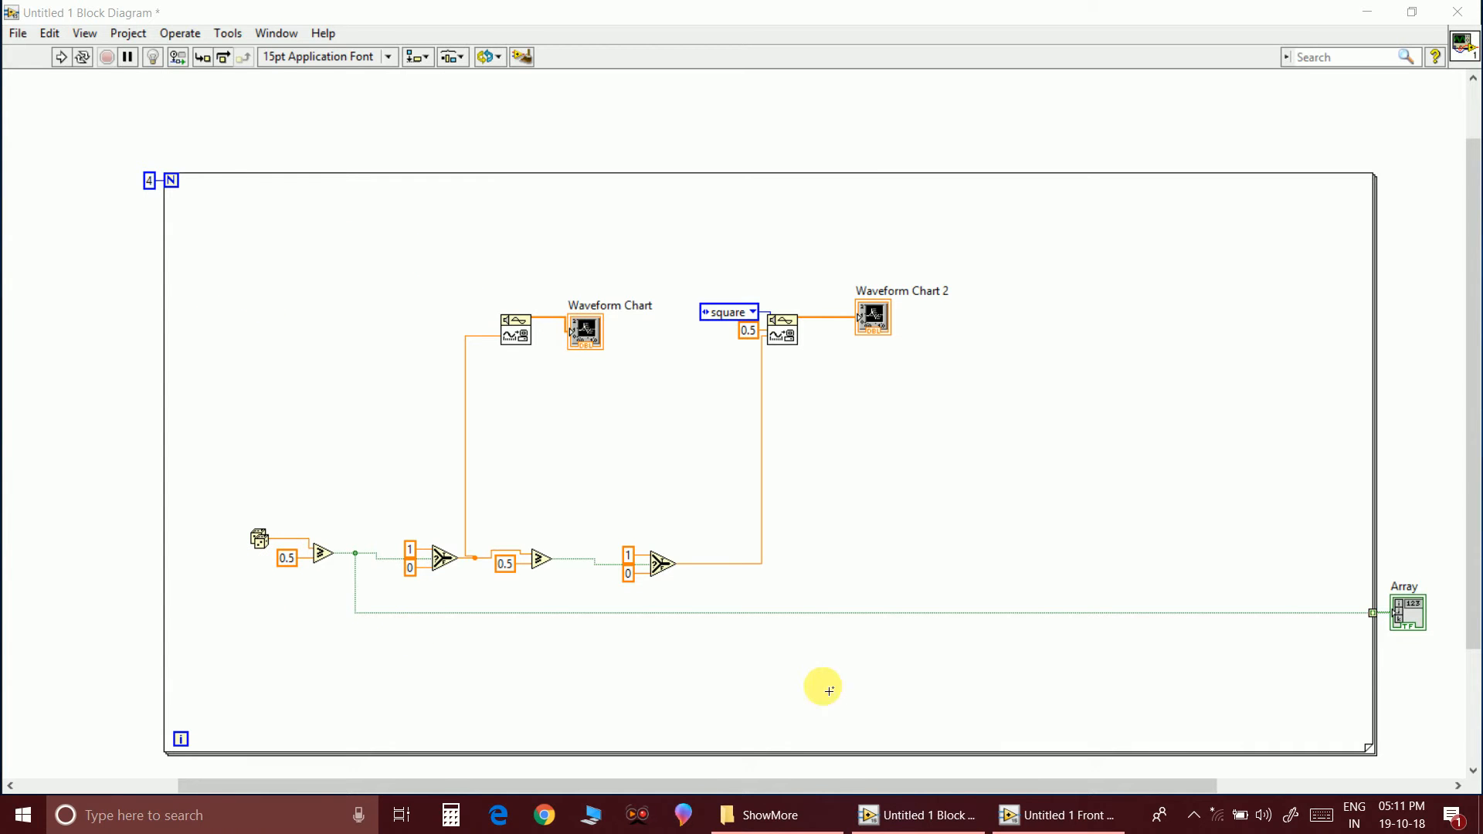
pyautogui.moveTo(717, 213)
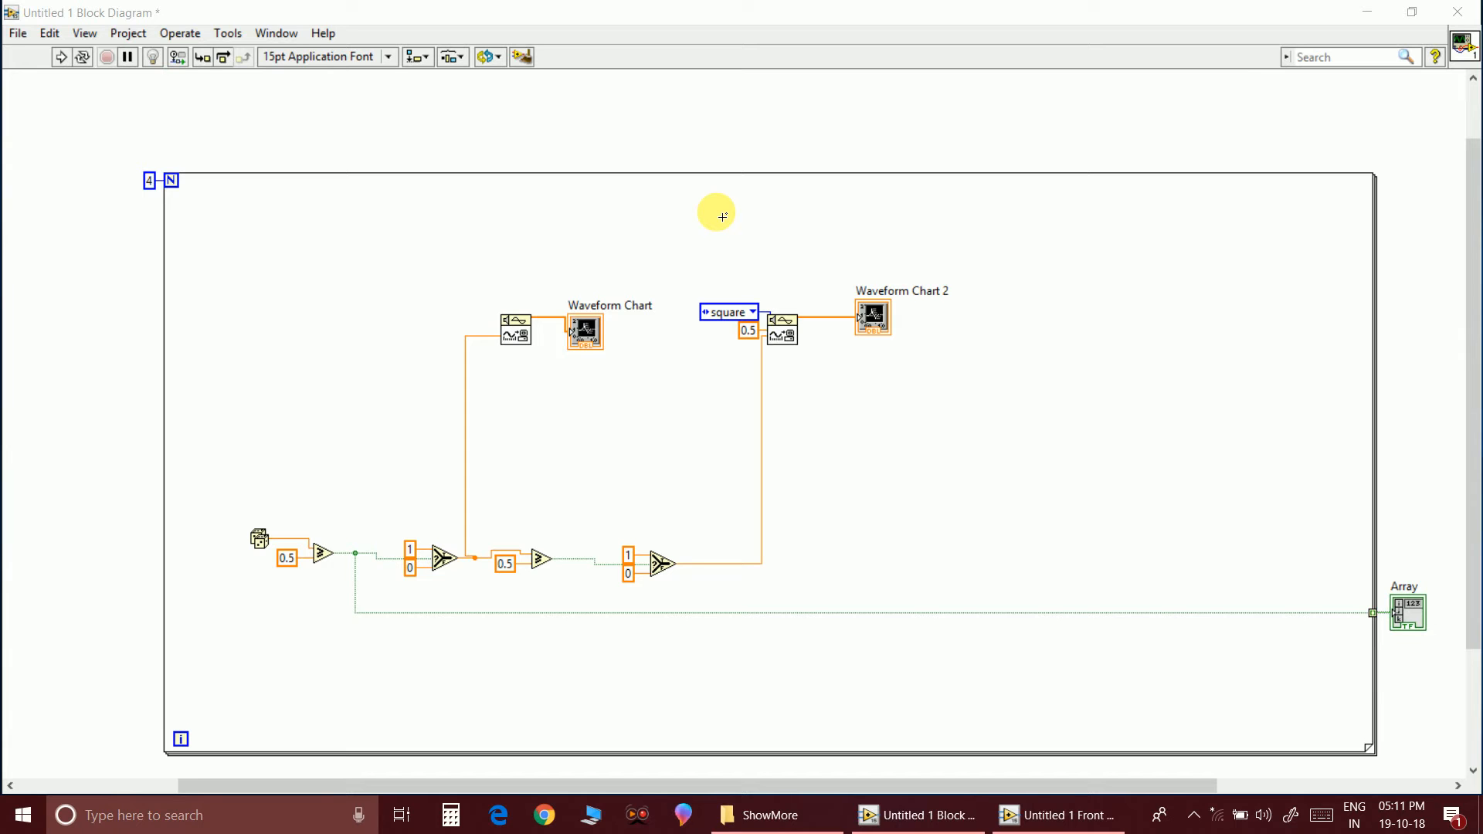
pyautogui.moveTo(465, 358)
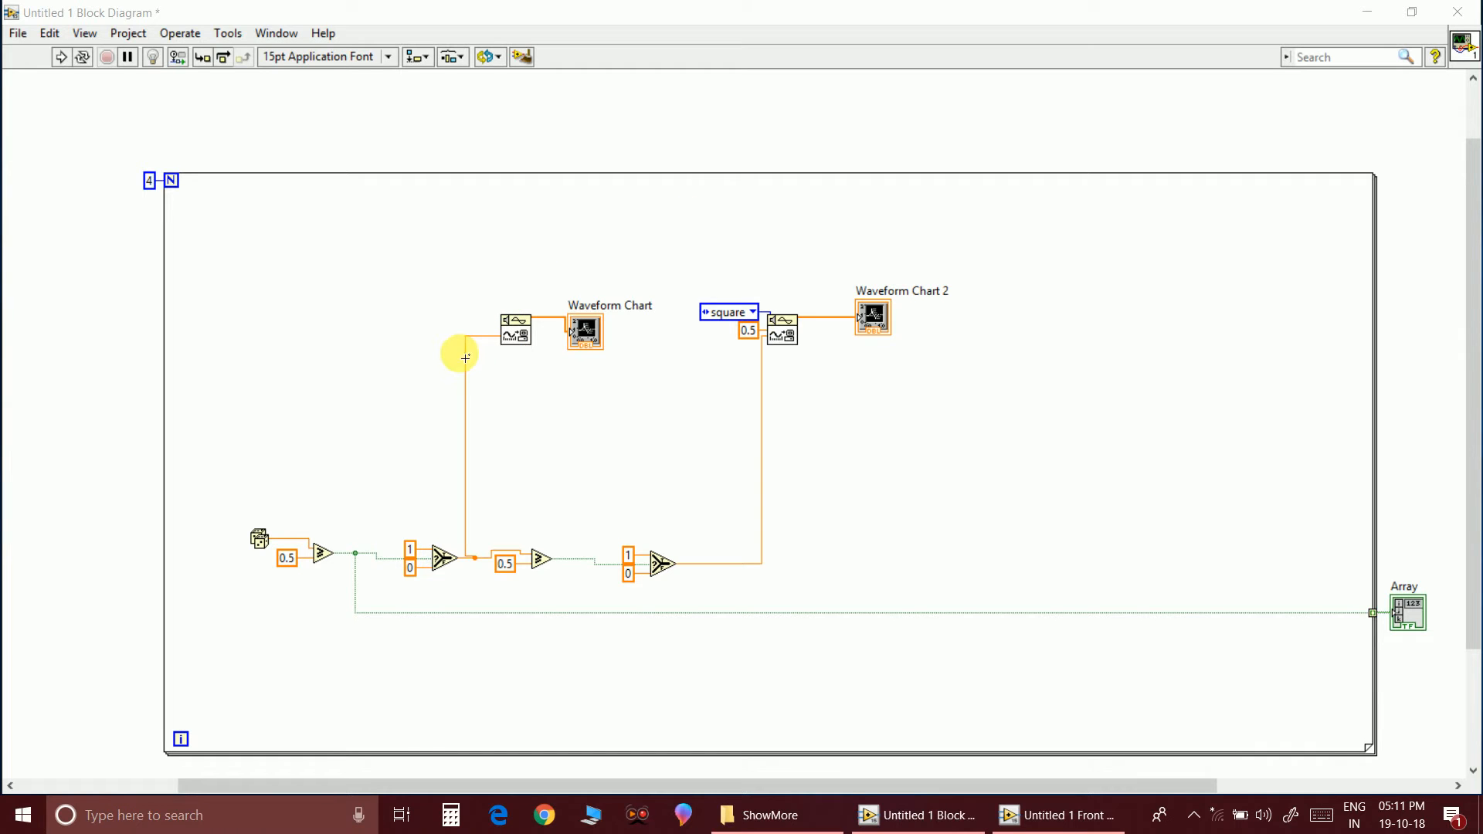
pyautogui.moveTo(487, 343)
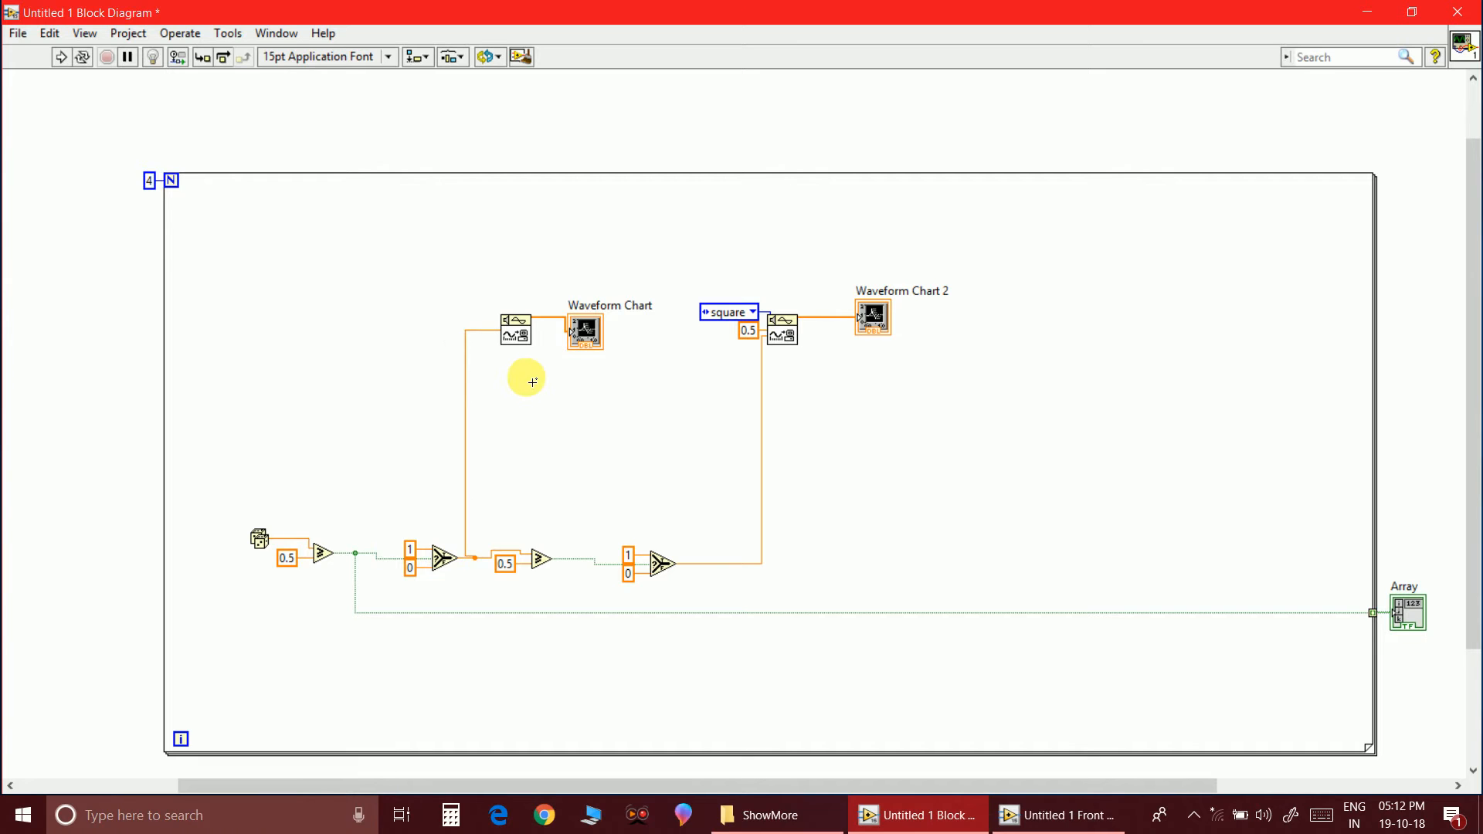
pyautogui.moveTo(411, 553)
pyautogui.write('4')
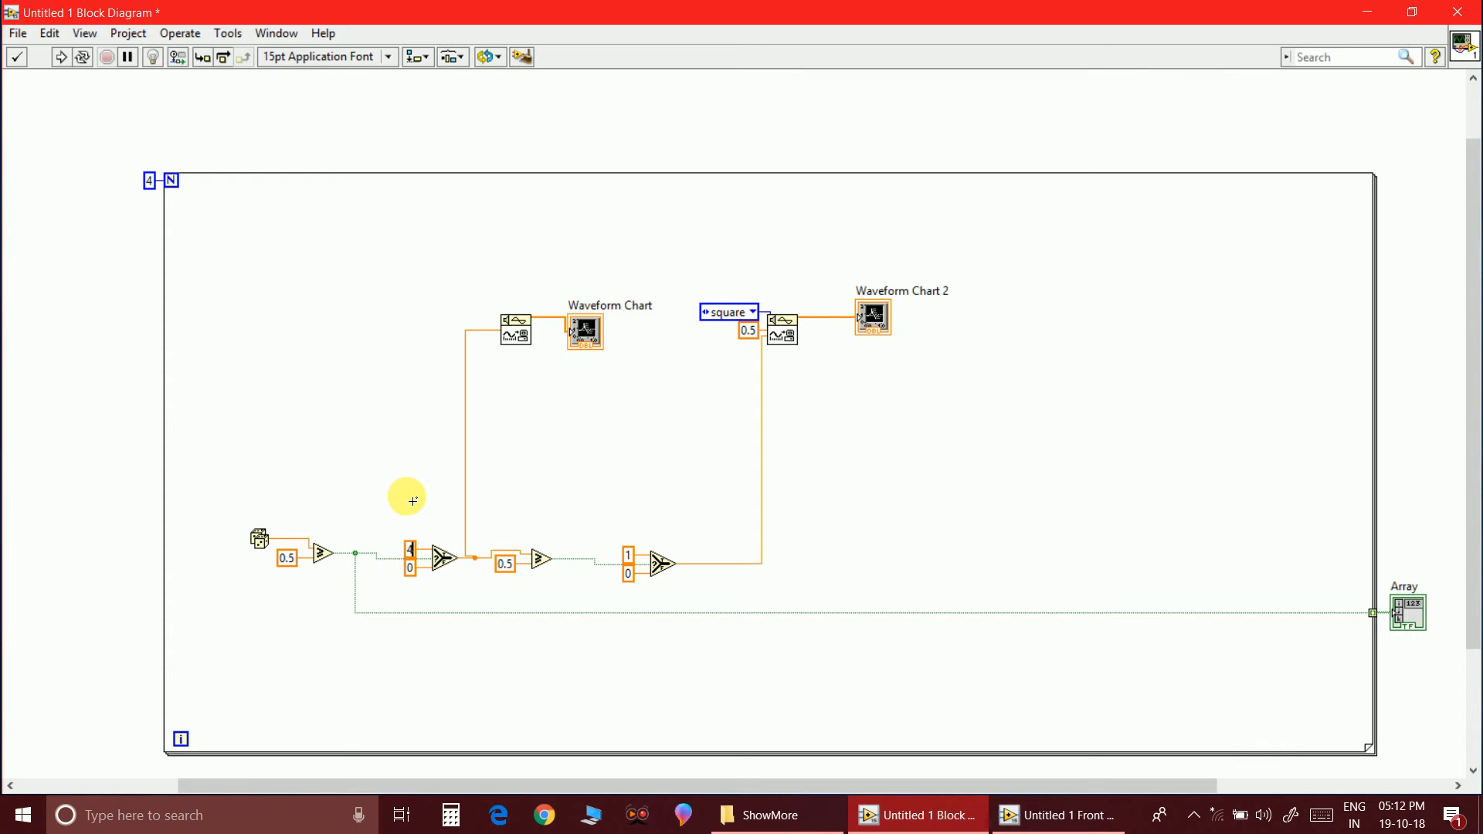
pyautogui.moveTo(490, 409)
pyautogui.write('1')
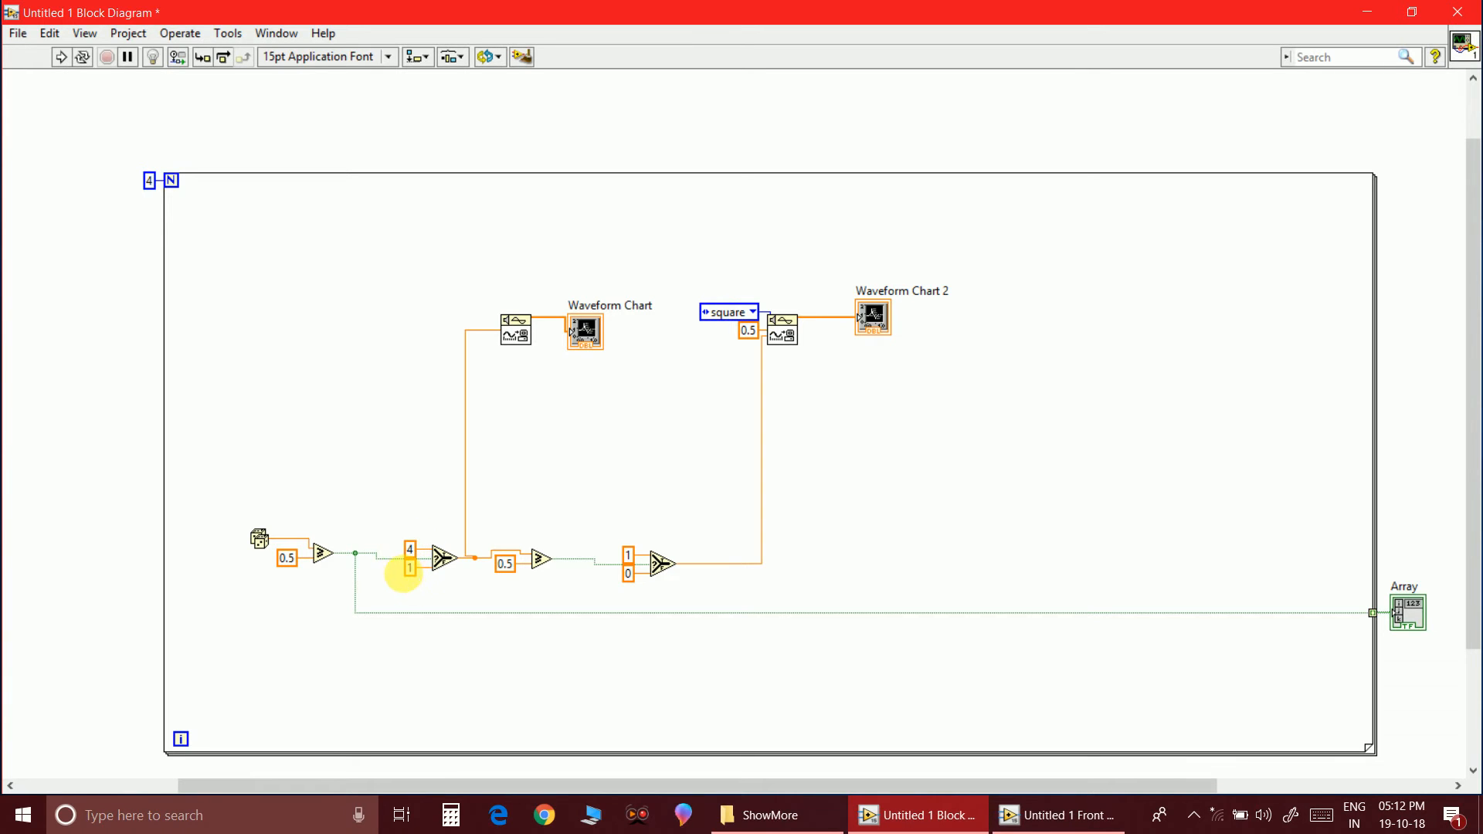
pyautogui.moveTo(384, 561)
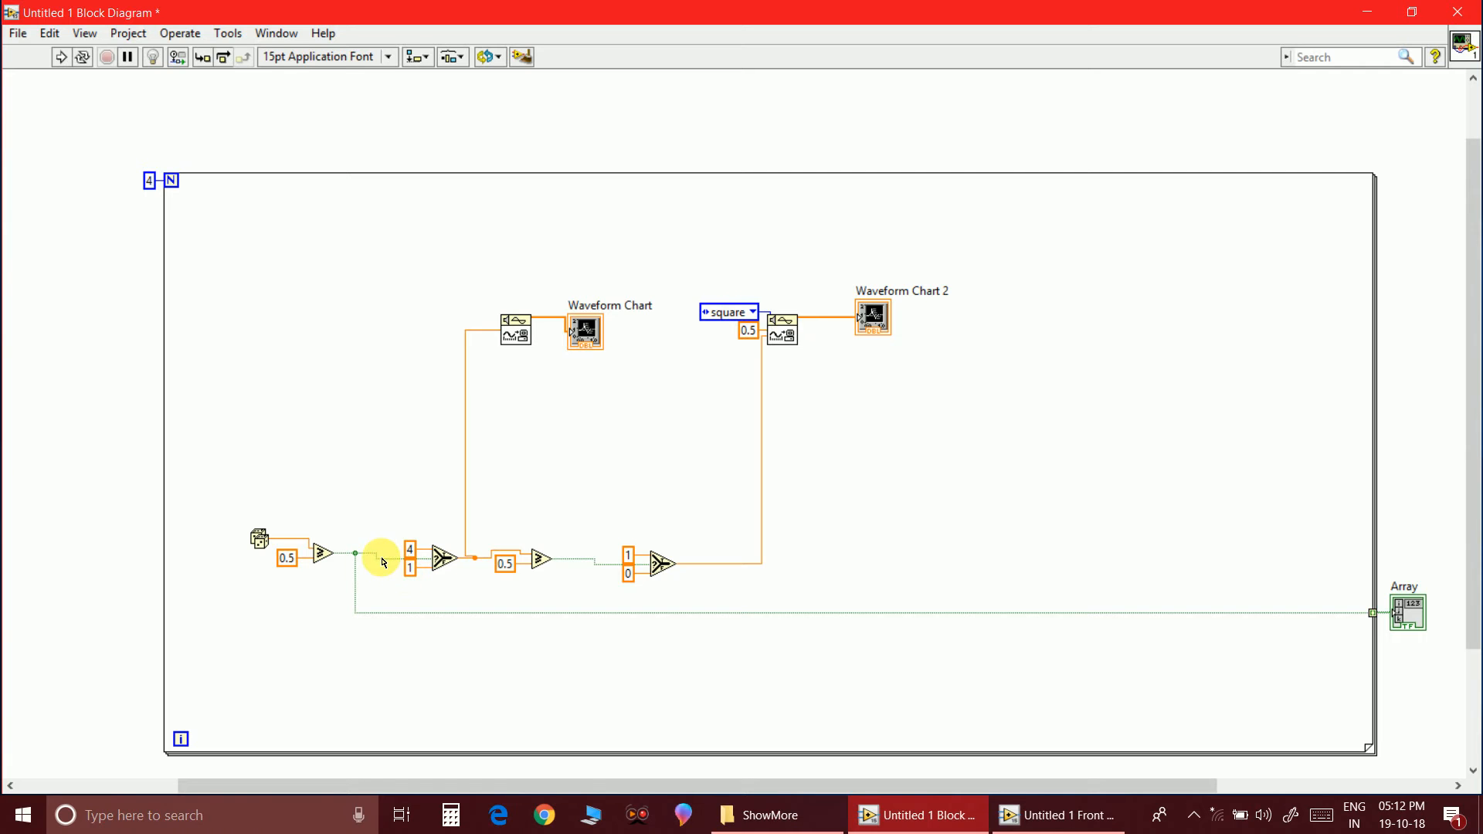
pyautogui.moveTo(408, 585)
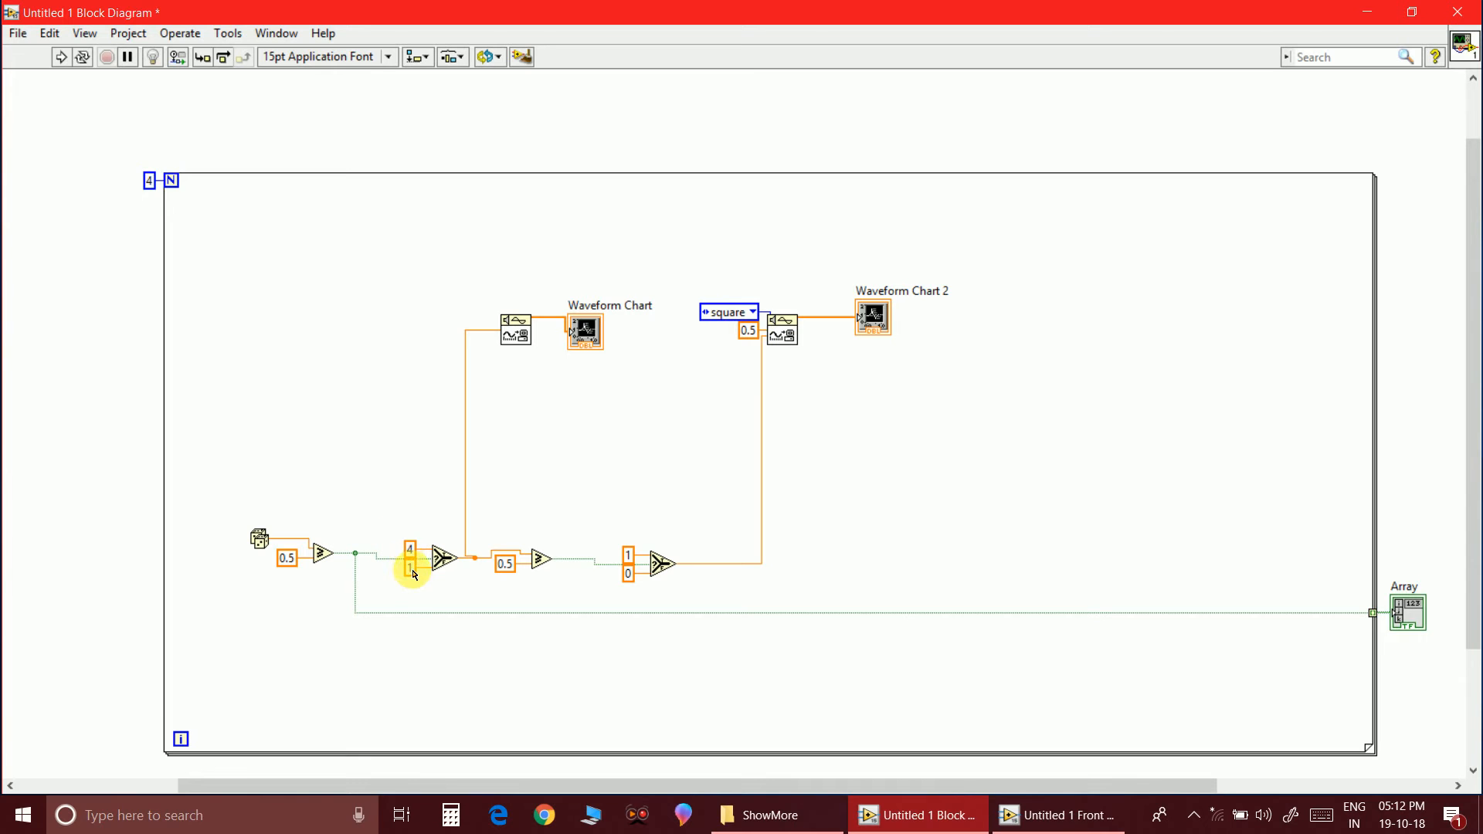
# Commit the lower Select constant's new value, completing the 4/1 and 2 edits
pyautogui.click(507, 562)
pyautogui.write('2')
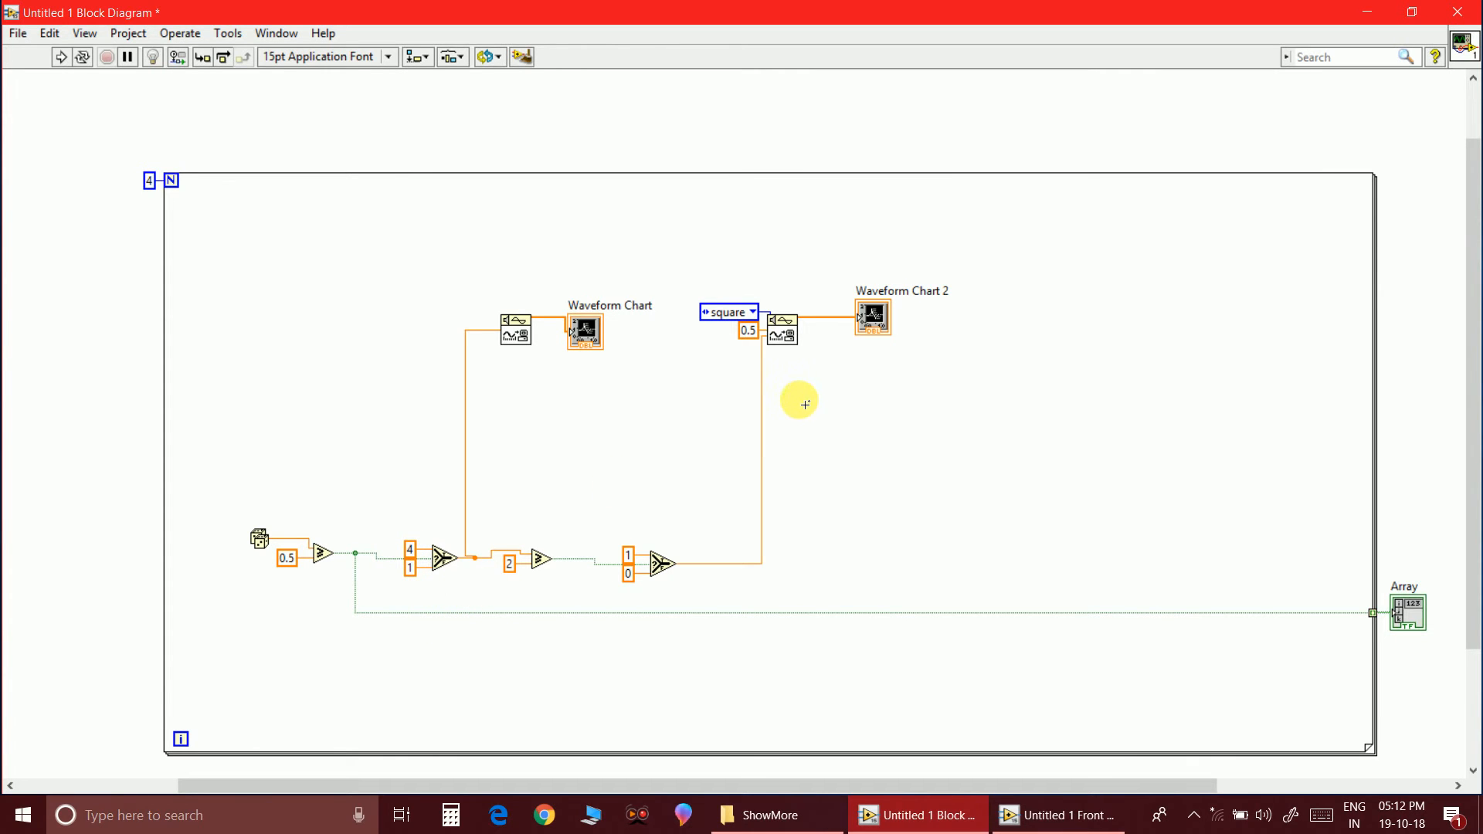
pyautogui.moveTo(757, 391)
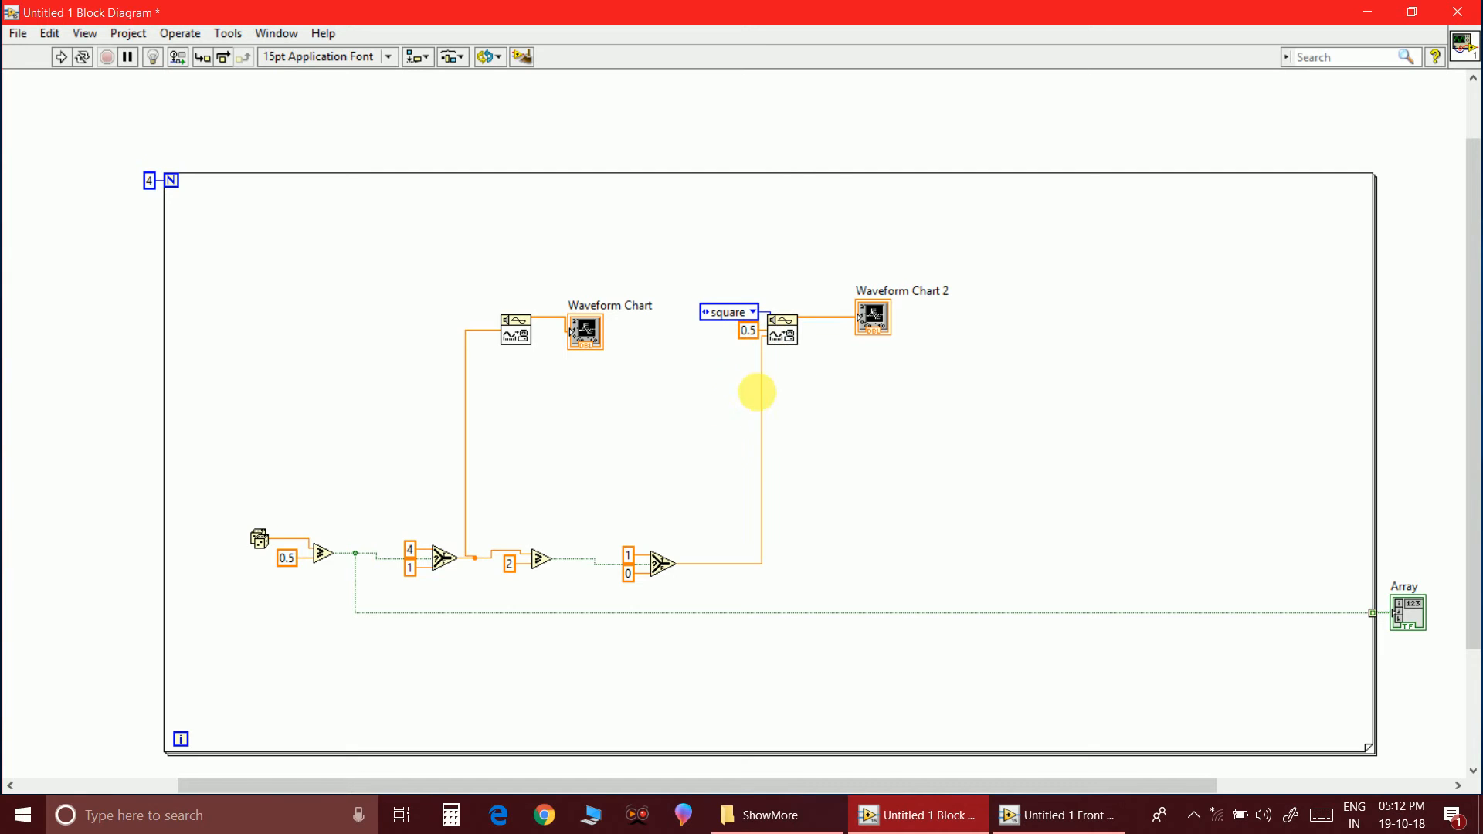
pyautogui.moveTo(922, 340)
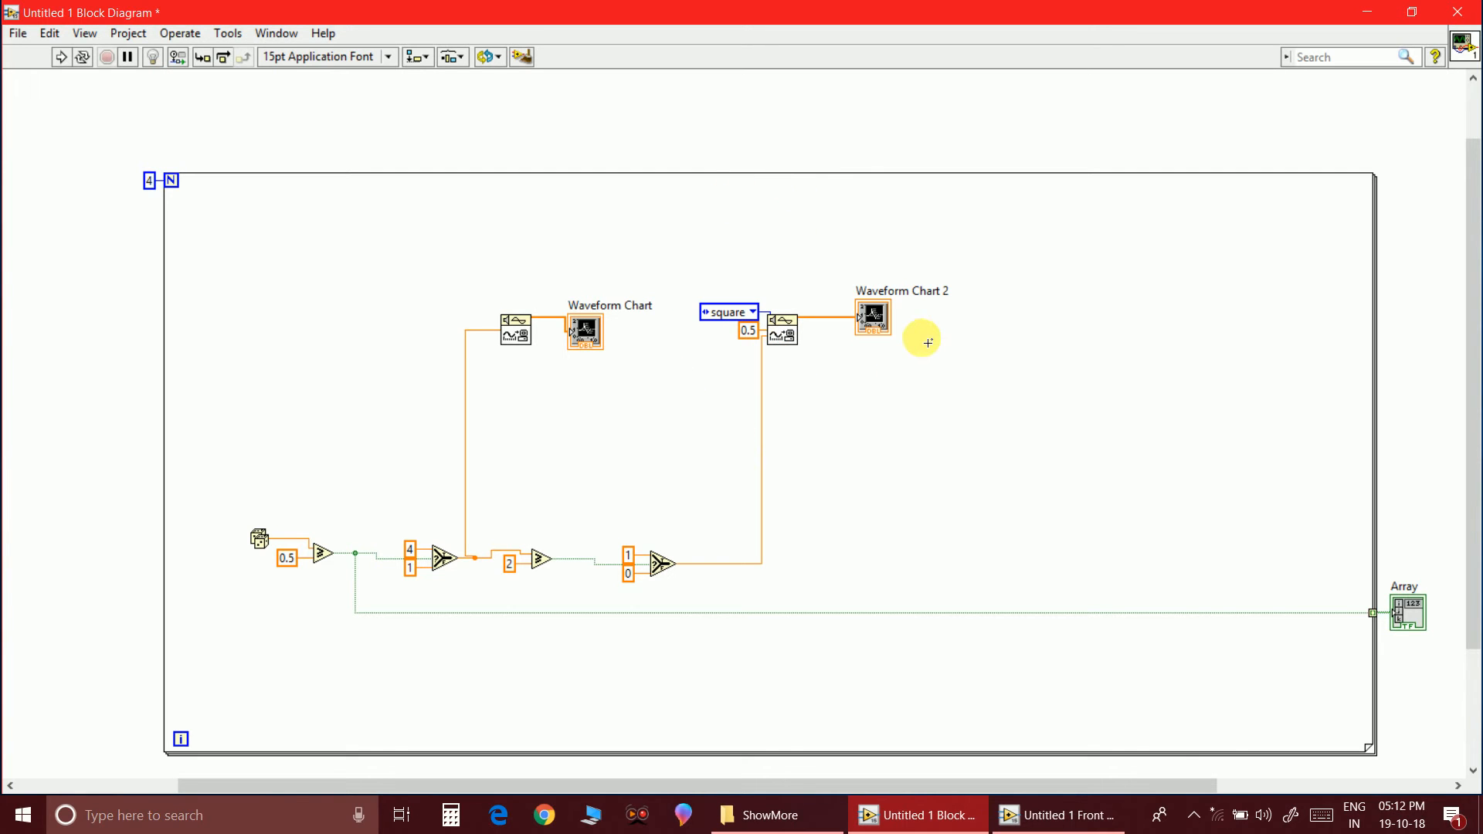
pyautogui.moveTo(721, 455)
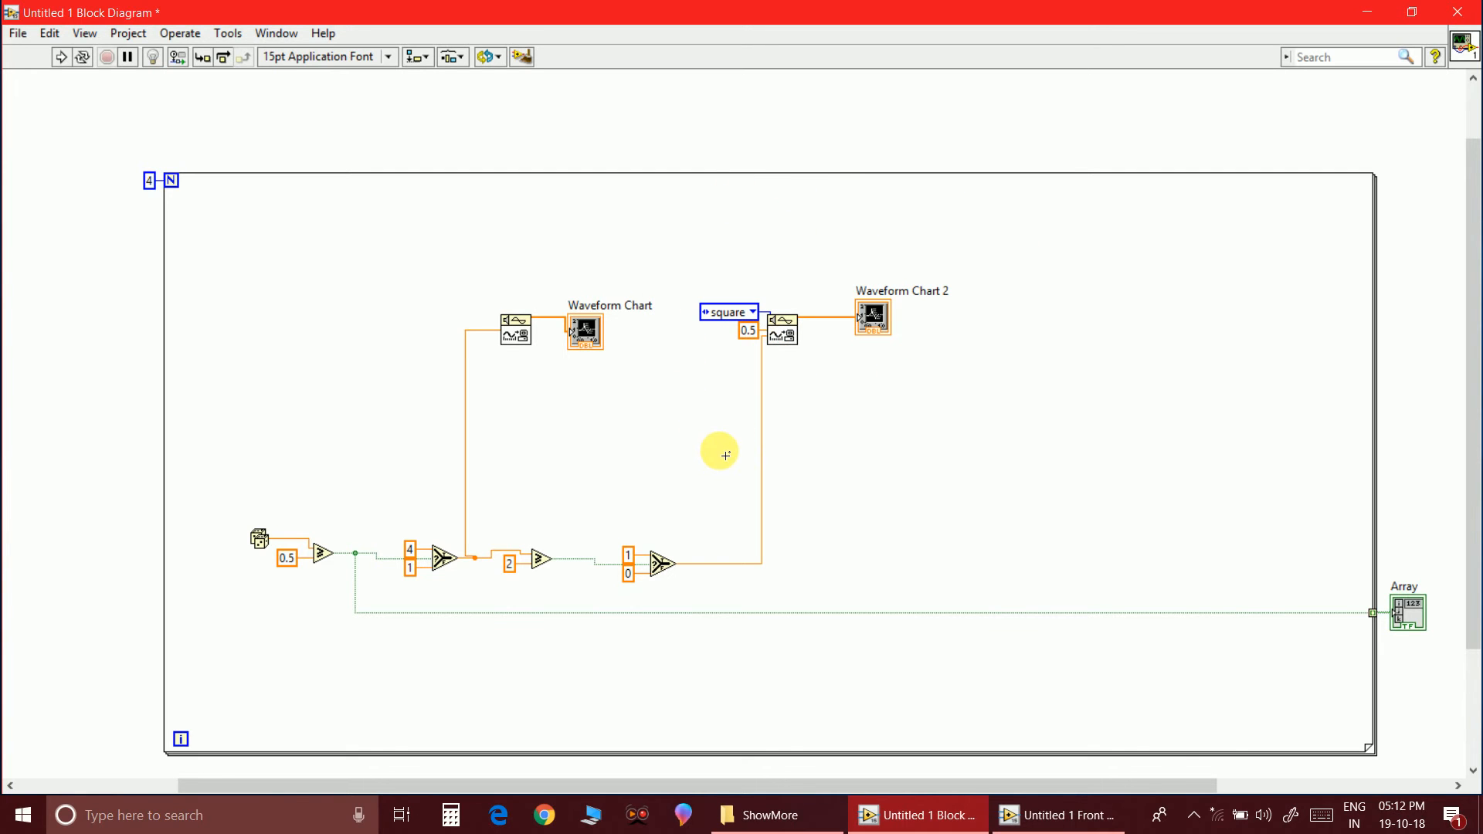
pyautogui.moveTo(655, 370)
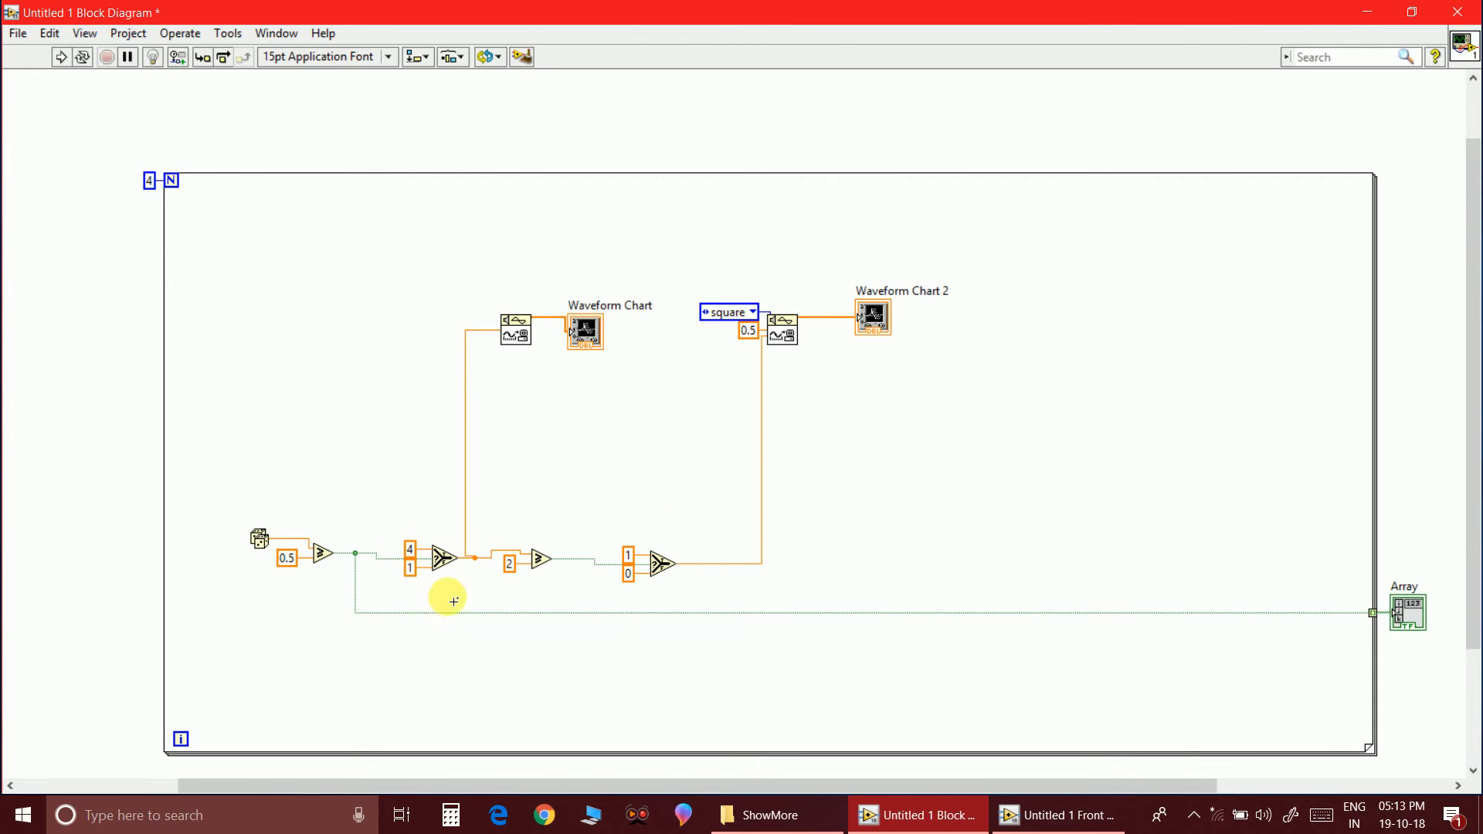
pyautogui.moveTo(969, 441)
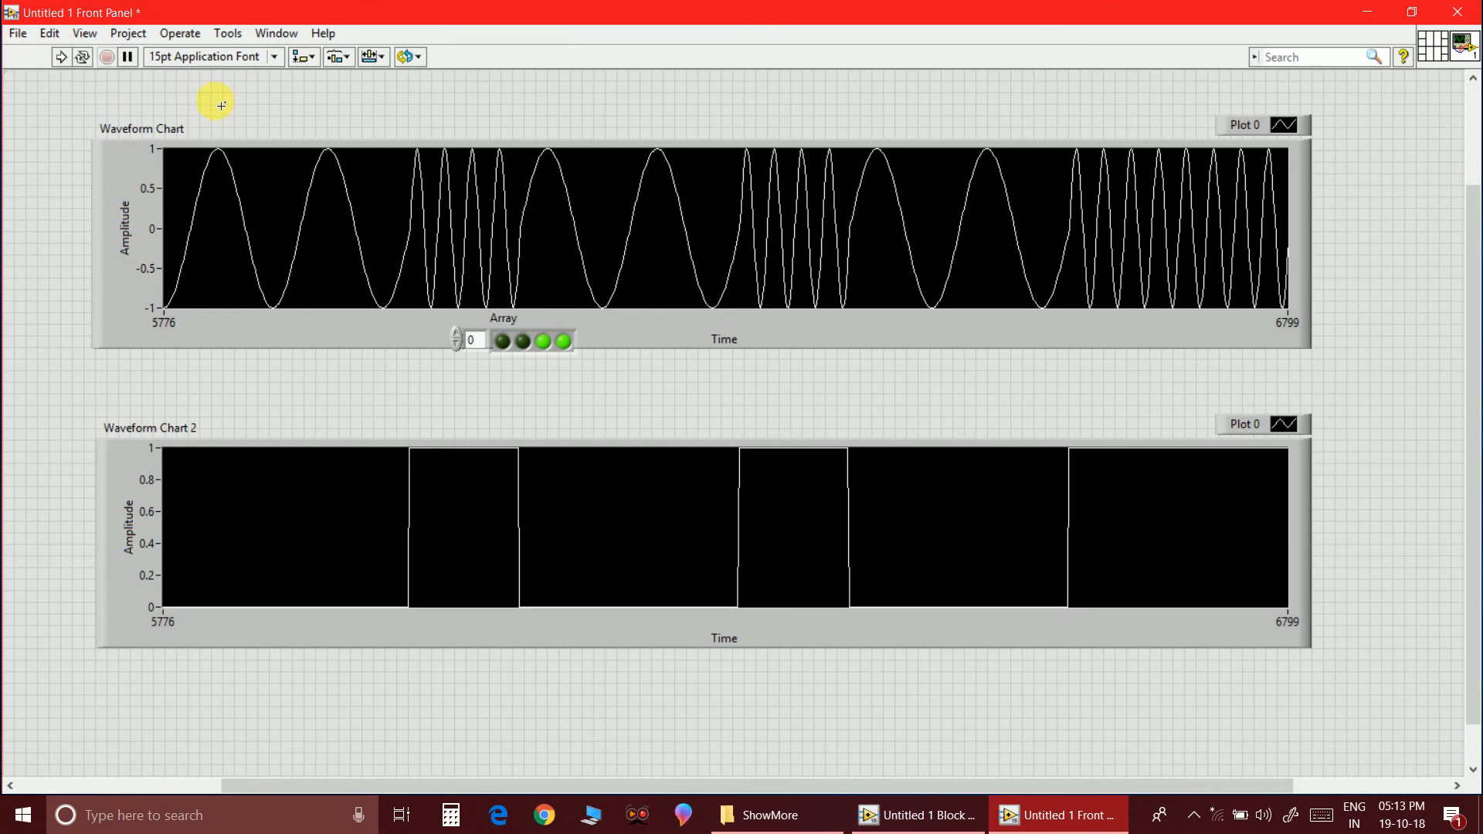
# Tile the front panel beside the block diagram and watch the sine frequency follow the data bits
pyautogui.click(60, 58)
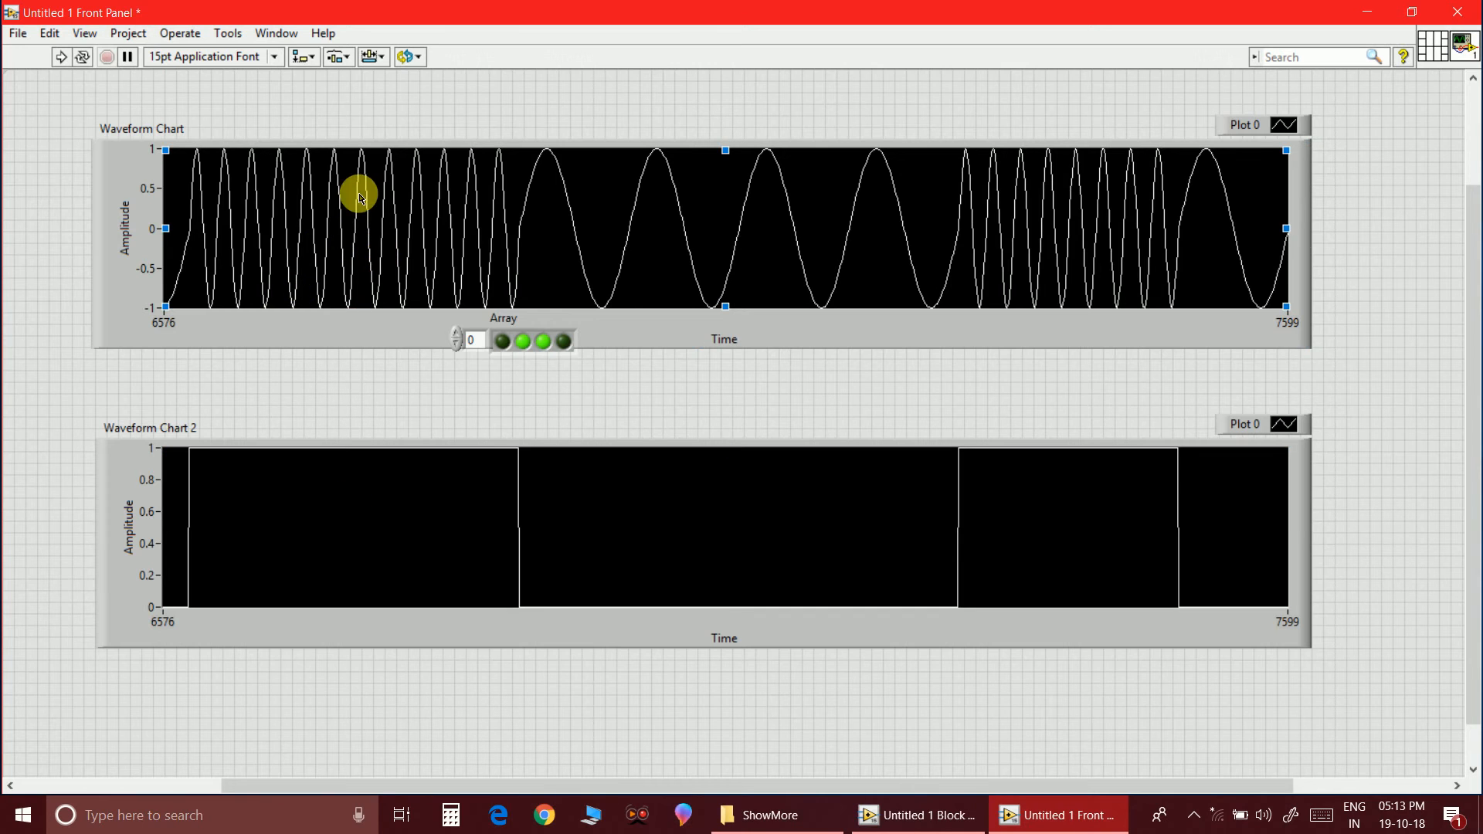
pyautogui.moveTo(448, 258)
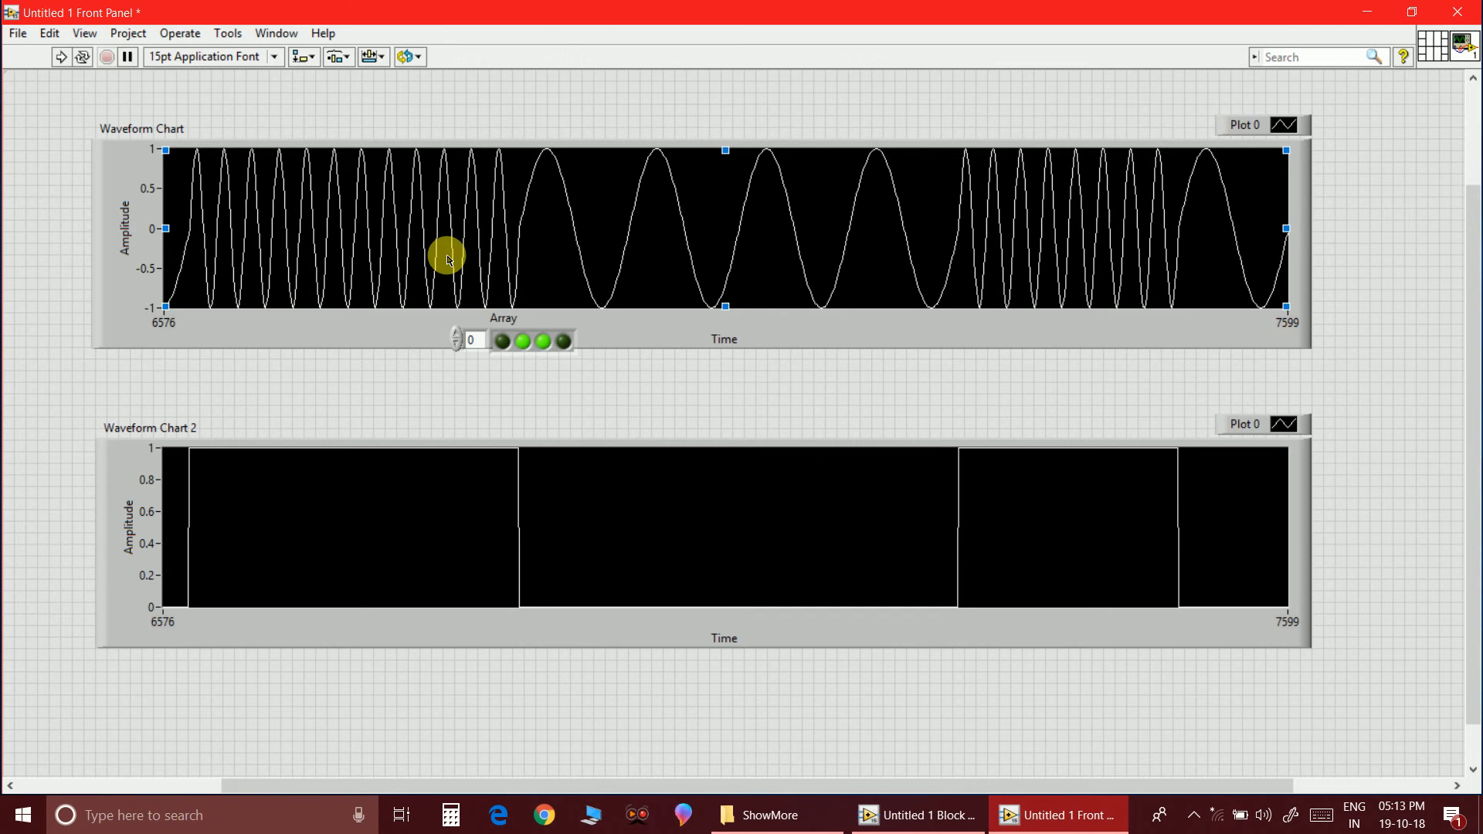
pyautogui.moveTo(436, 252)
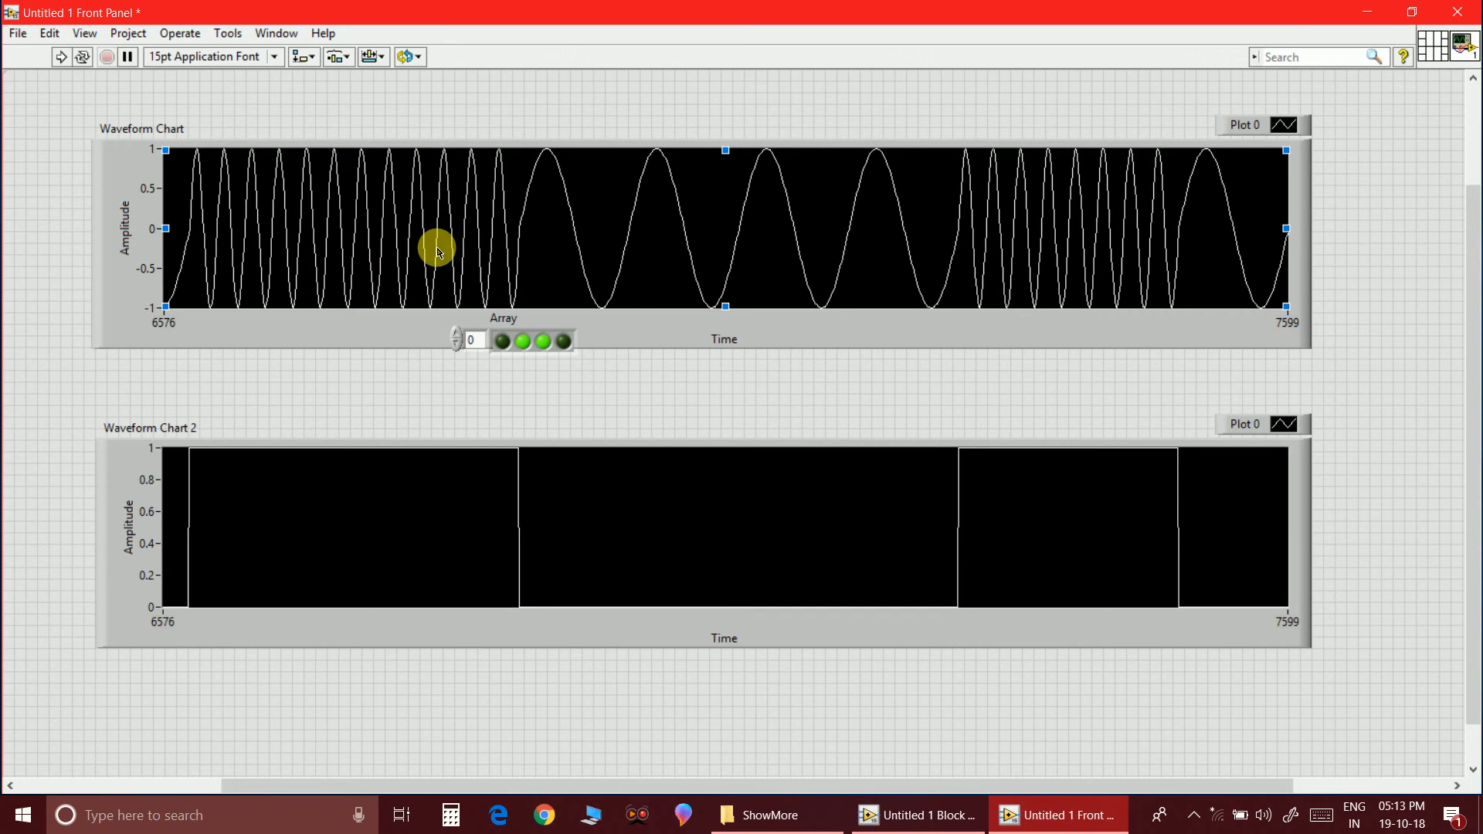
pyautogui.moveTo(397, 243)
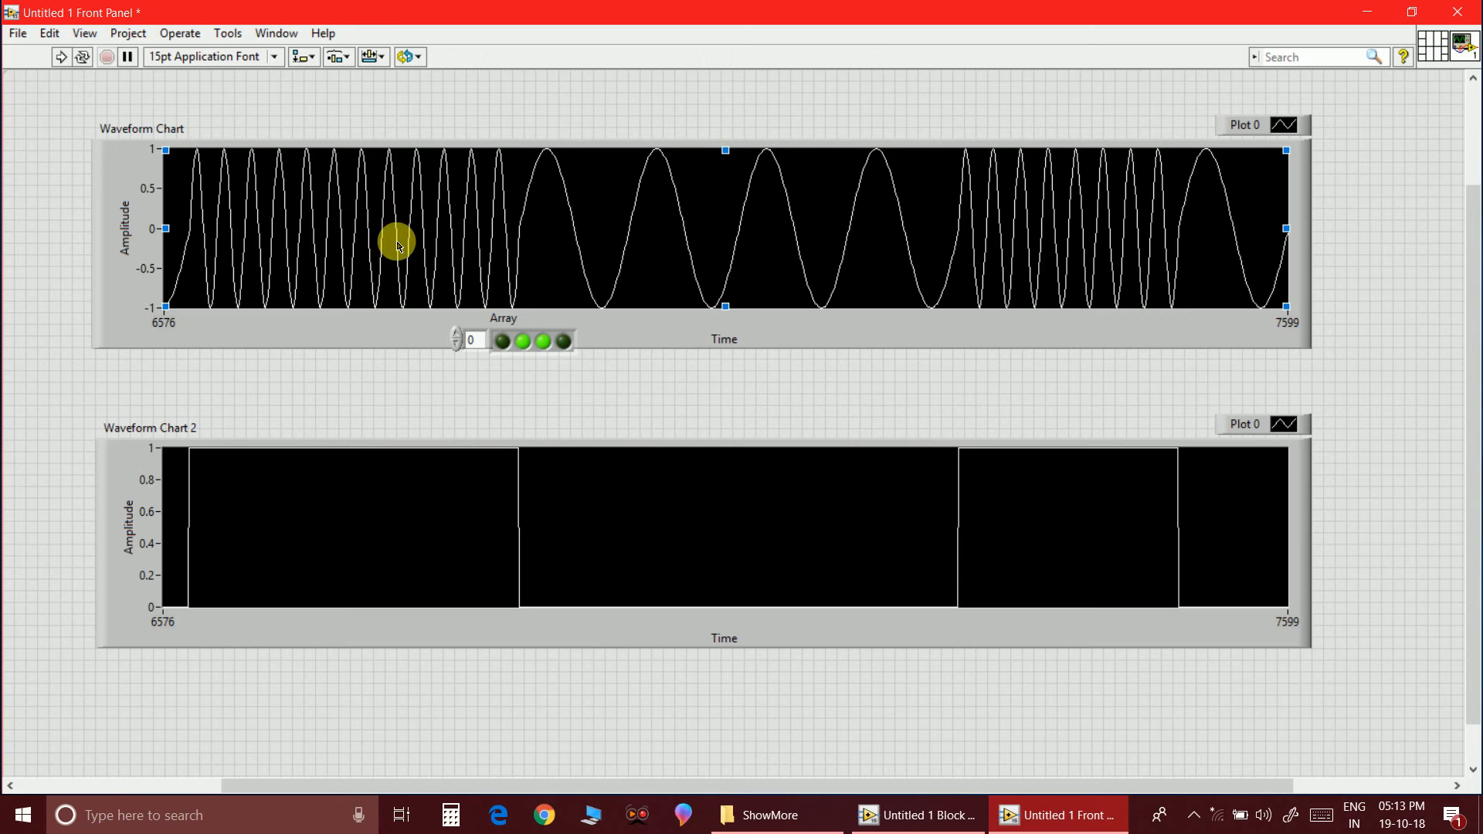
pyautogui.moveTo(706, 210)
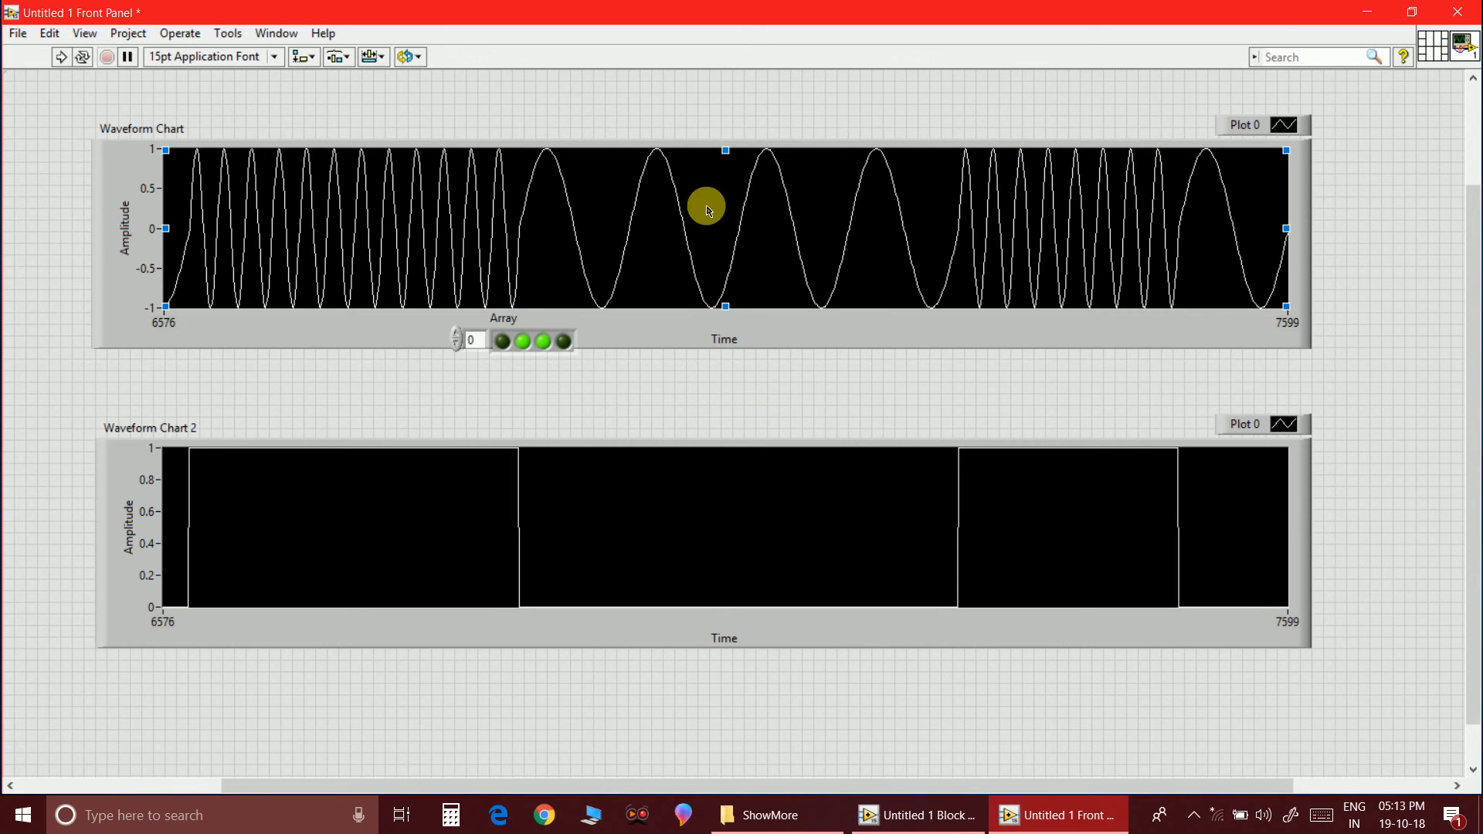
pyautogui.moveTo(361, 223)
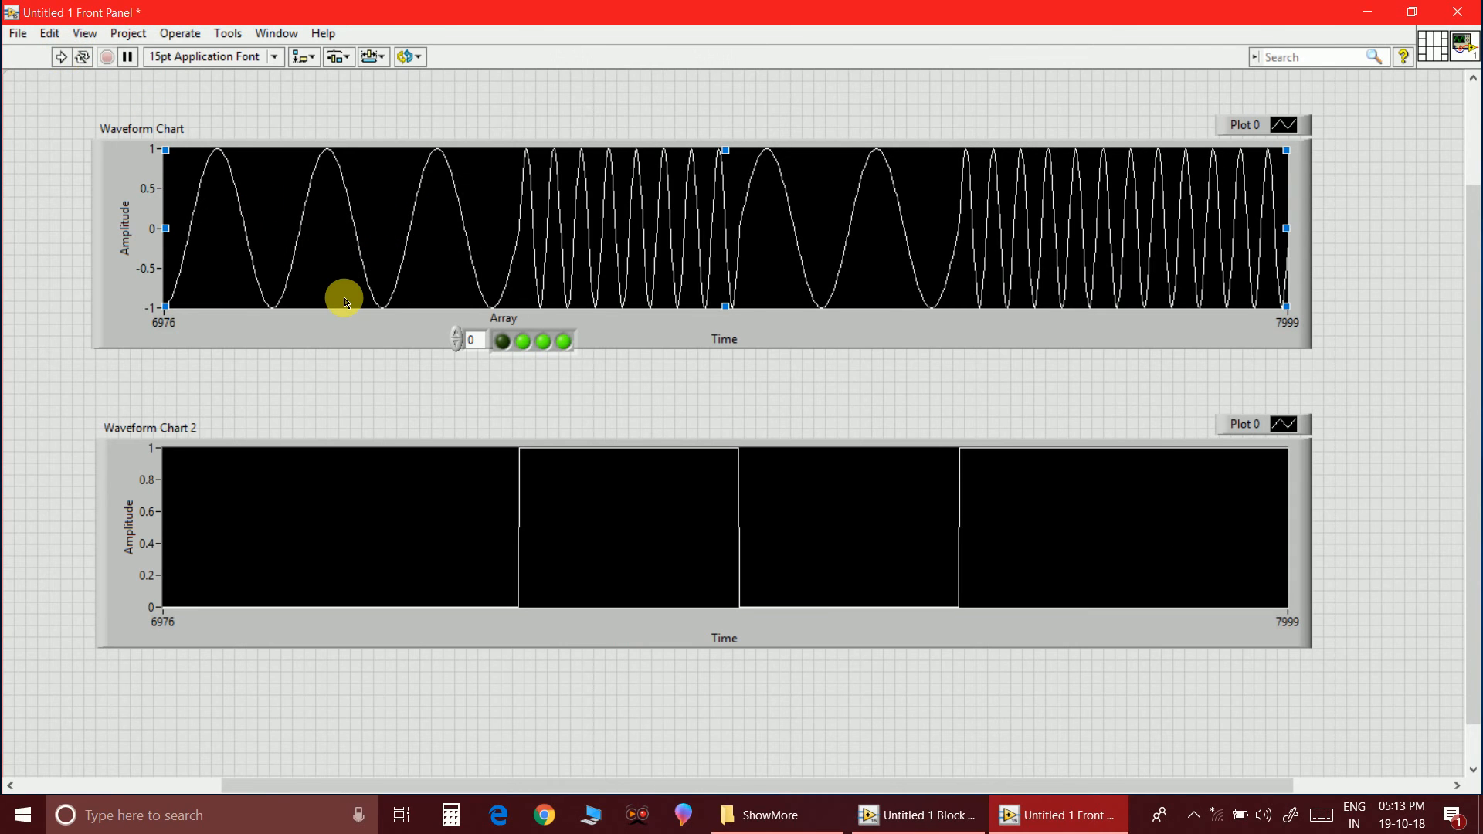
pyautogui.moveTo(633, 209)
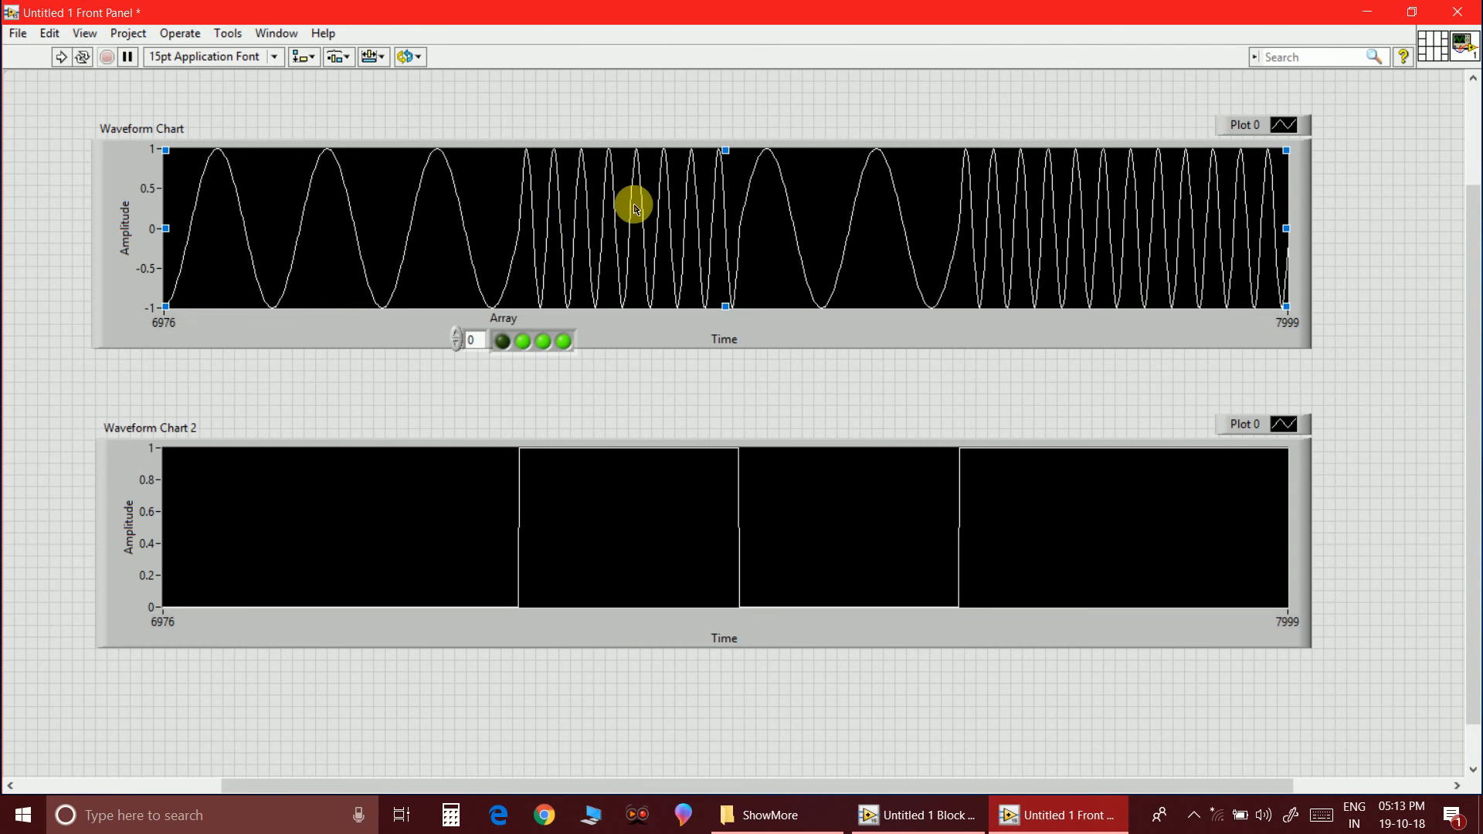
pyautogui.click(669, 485)
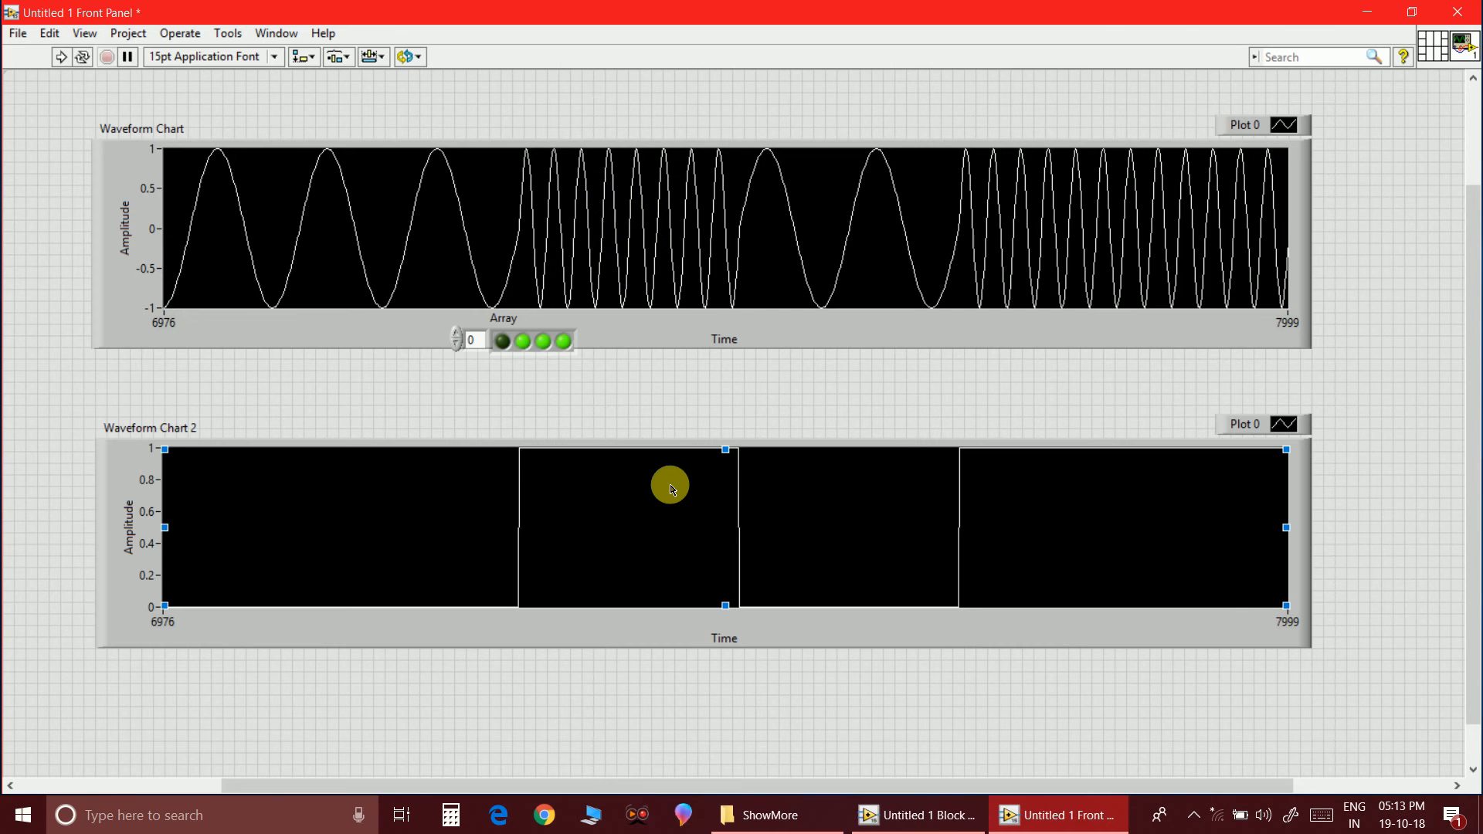
pyautogui.click(383, 269)
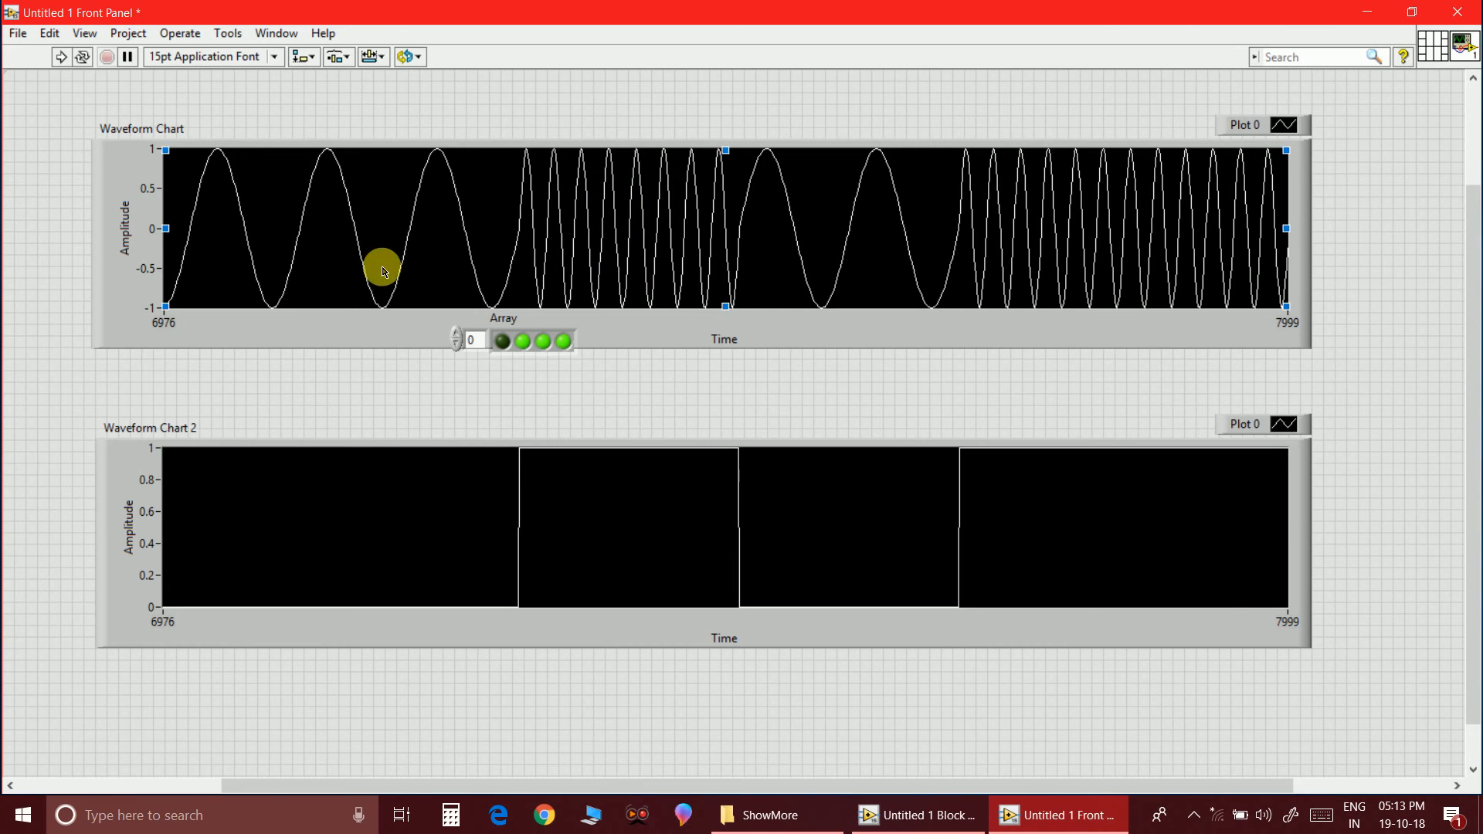
pyautogui.click(867, 511)
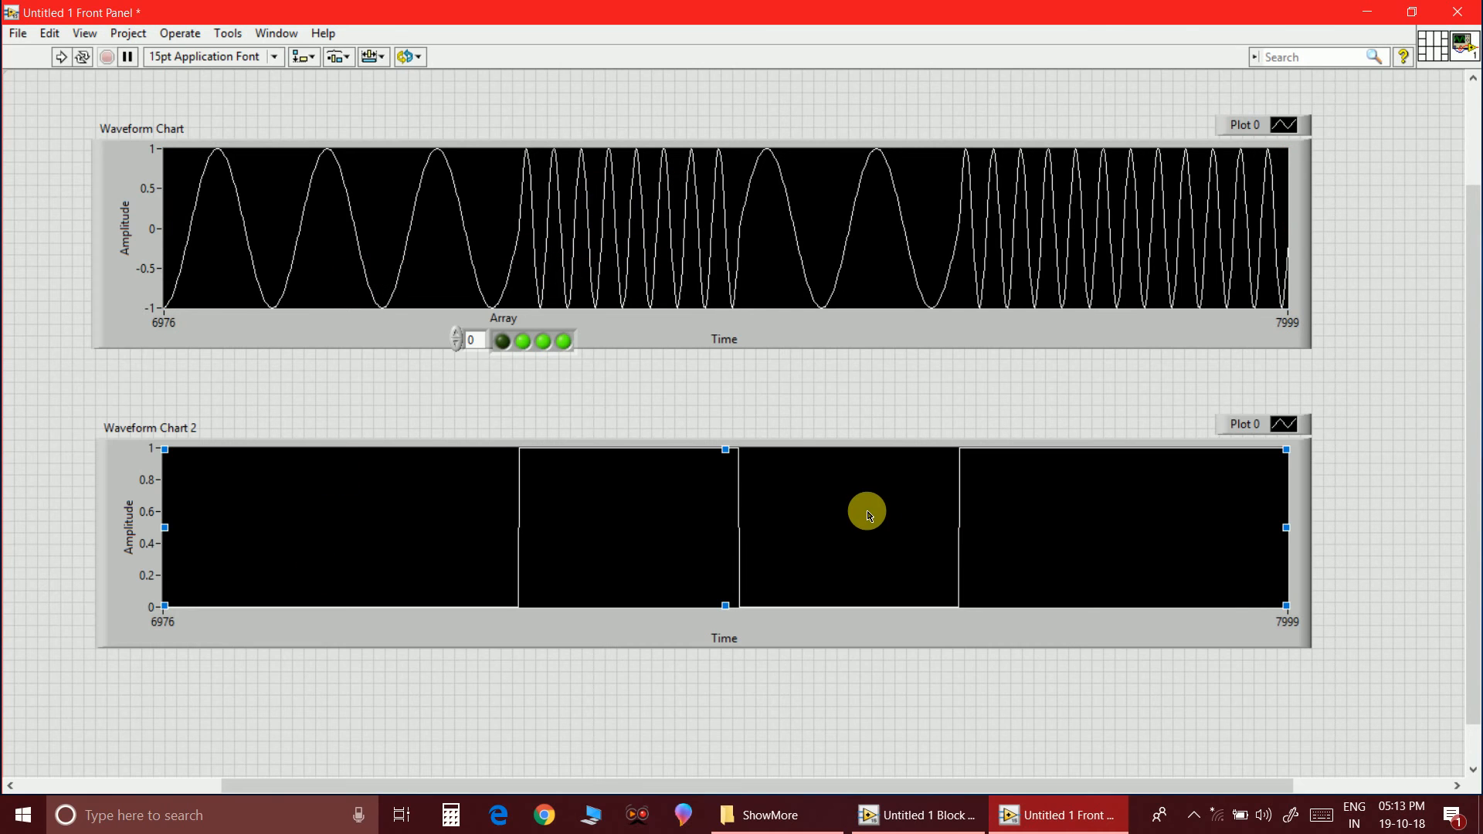
pyautogui.moveTo(1154, 606)
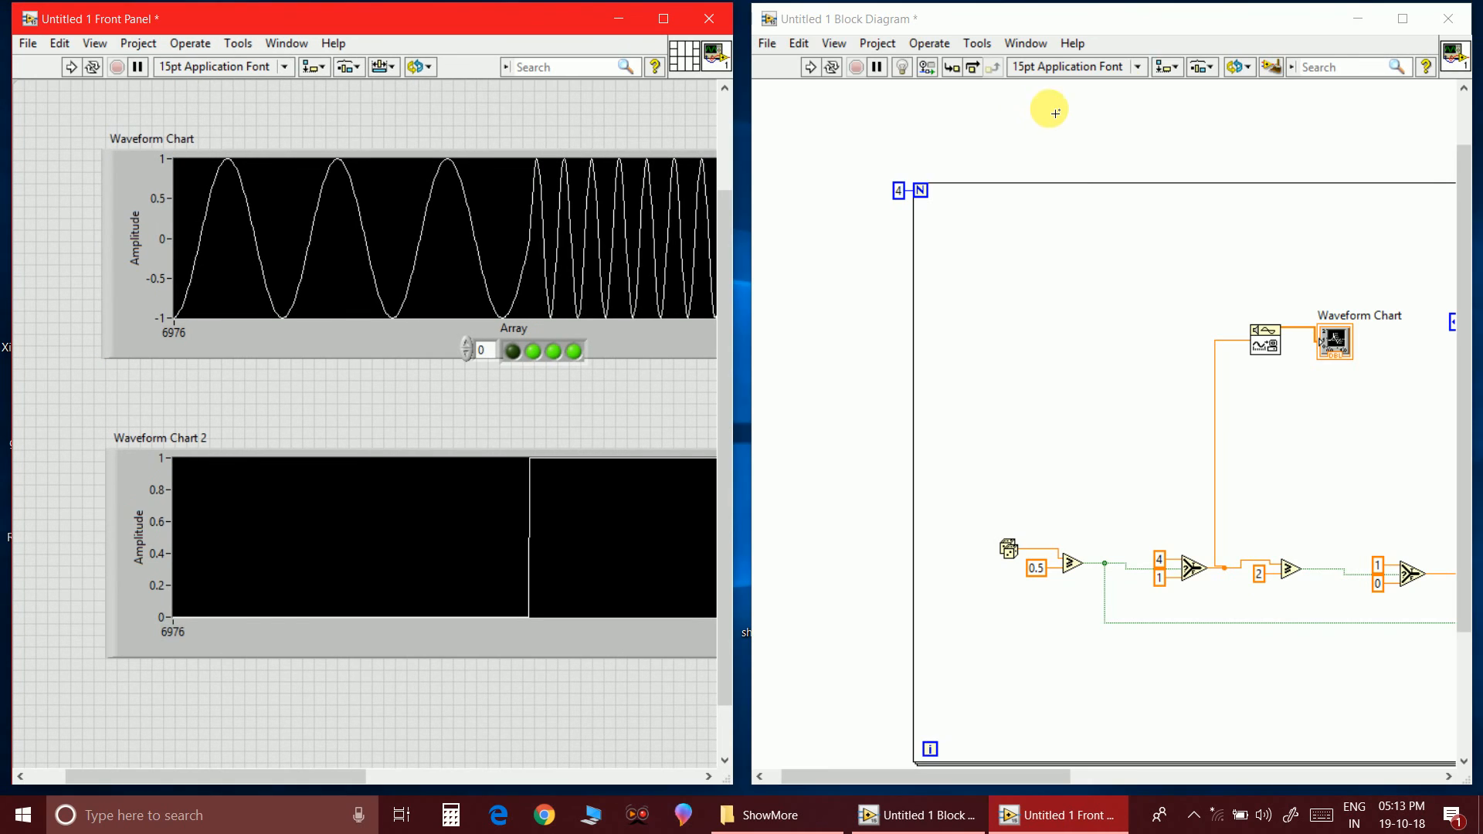
# Maximize the block diagram window so the full loop fills the screen
pyautogui.click(1405, 19)
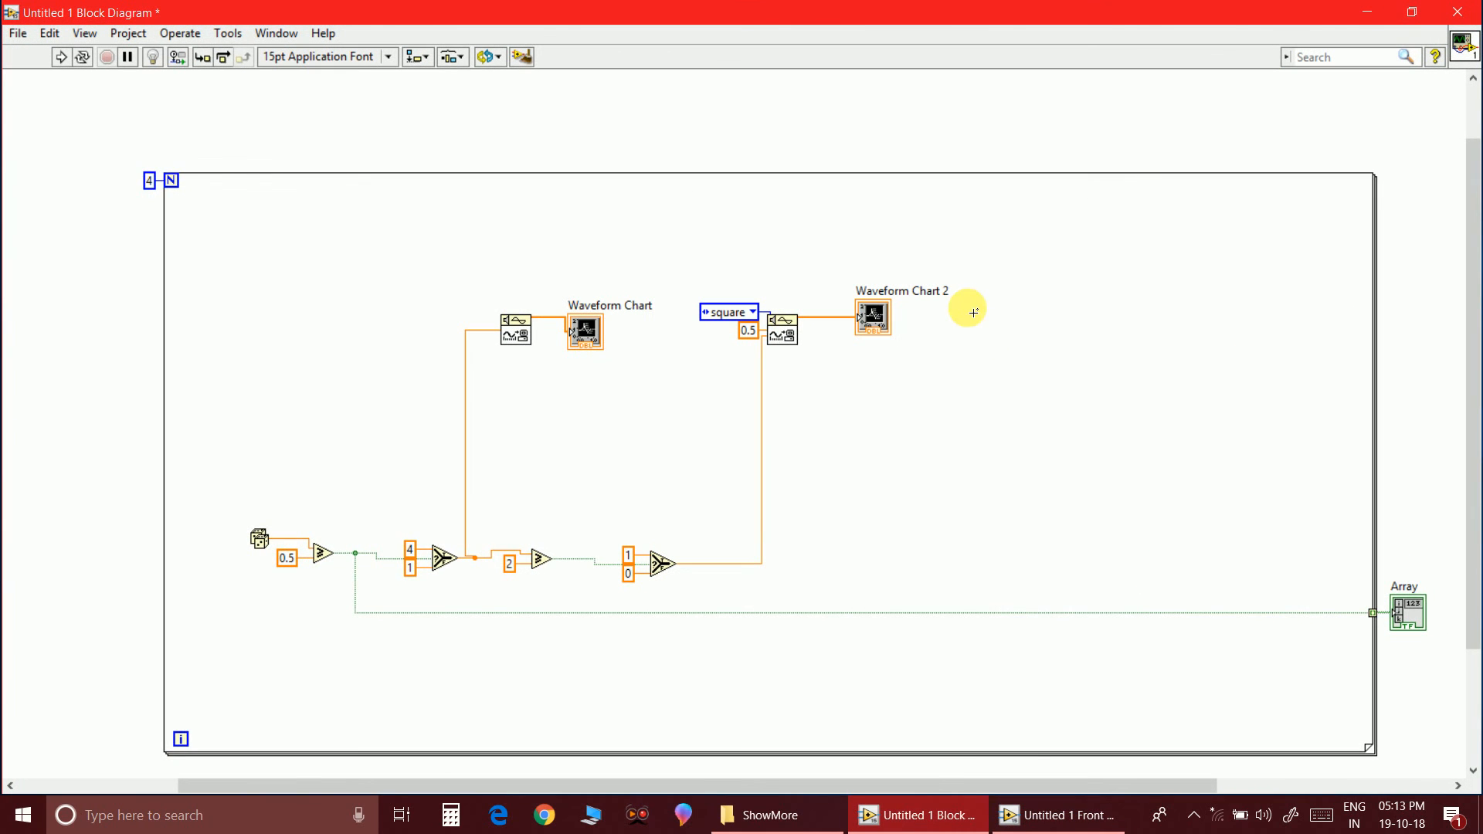
pyautogui.moveTo(1043, 415)
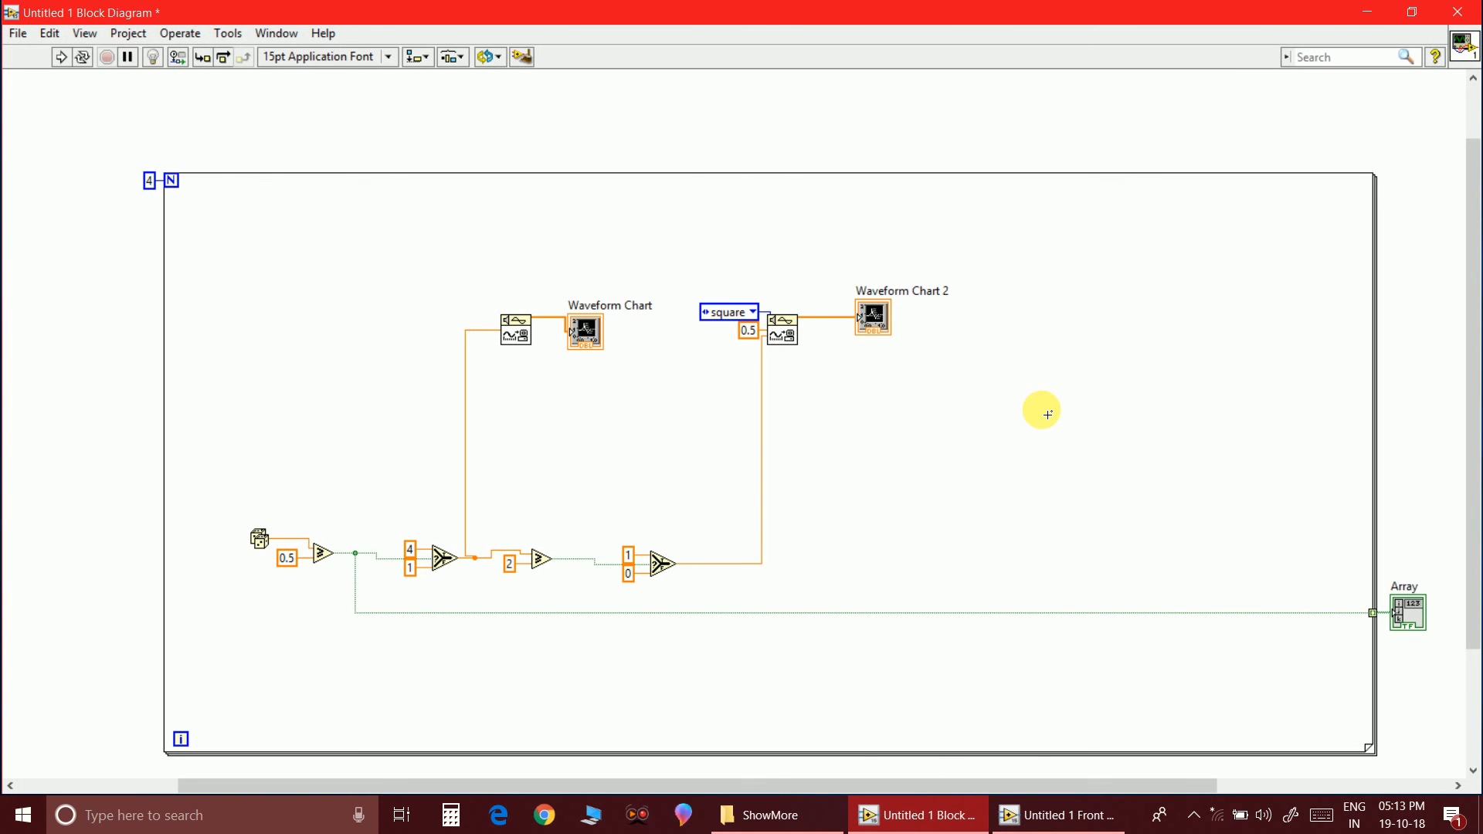